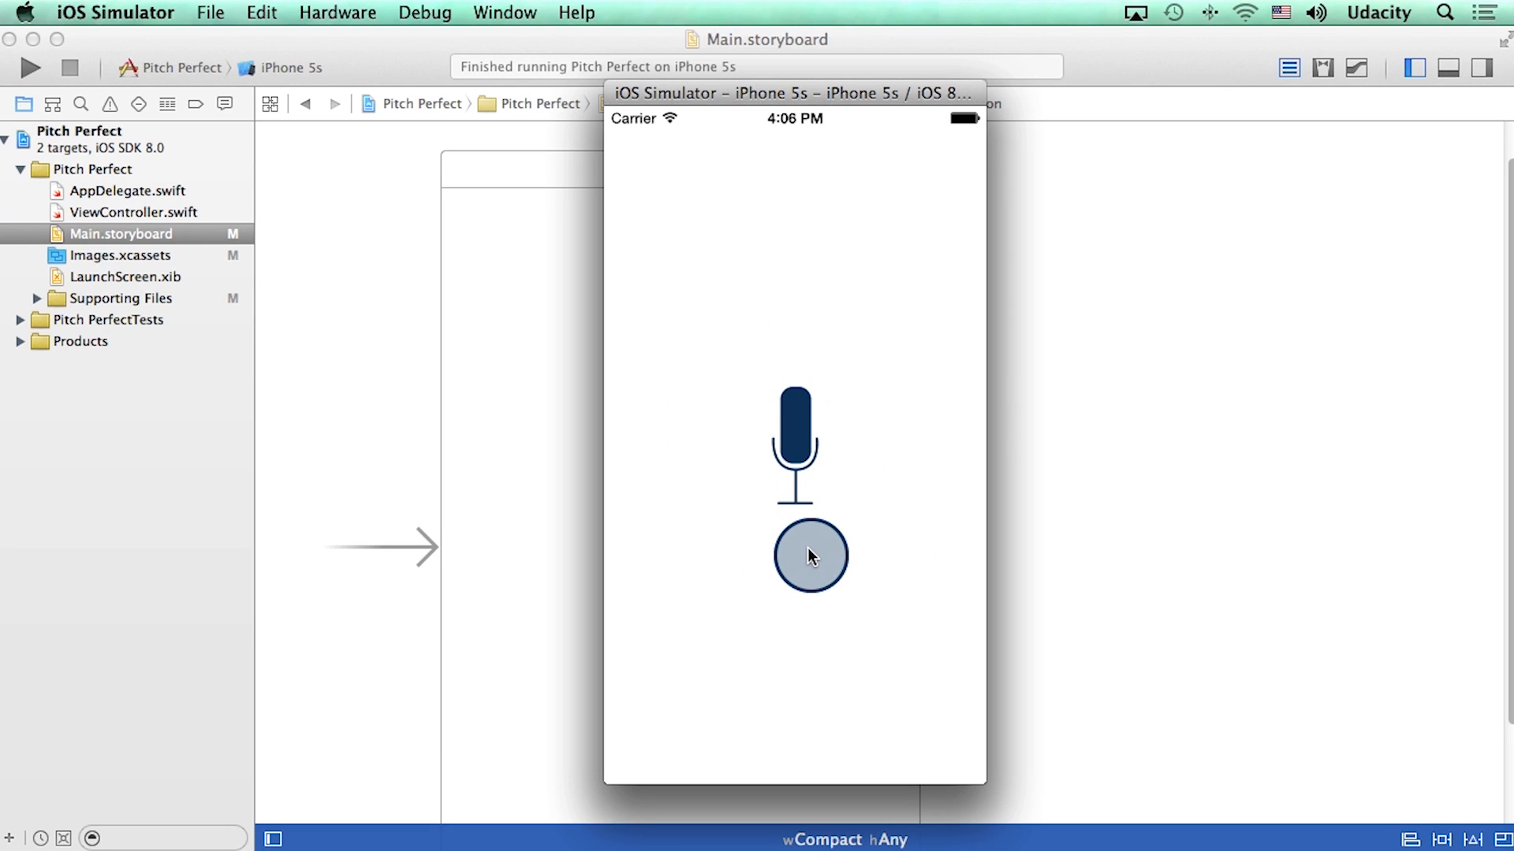
# - Tap the record button in the running Pitch Perfect simulator before returning to the storyboard
pyautogui.click(806, 555)
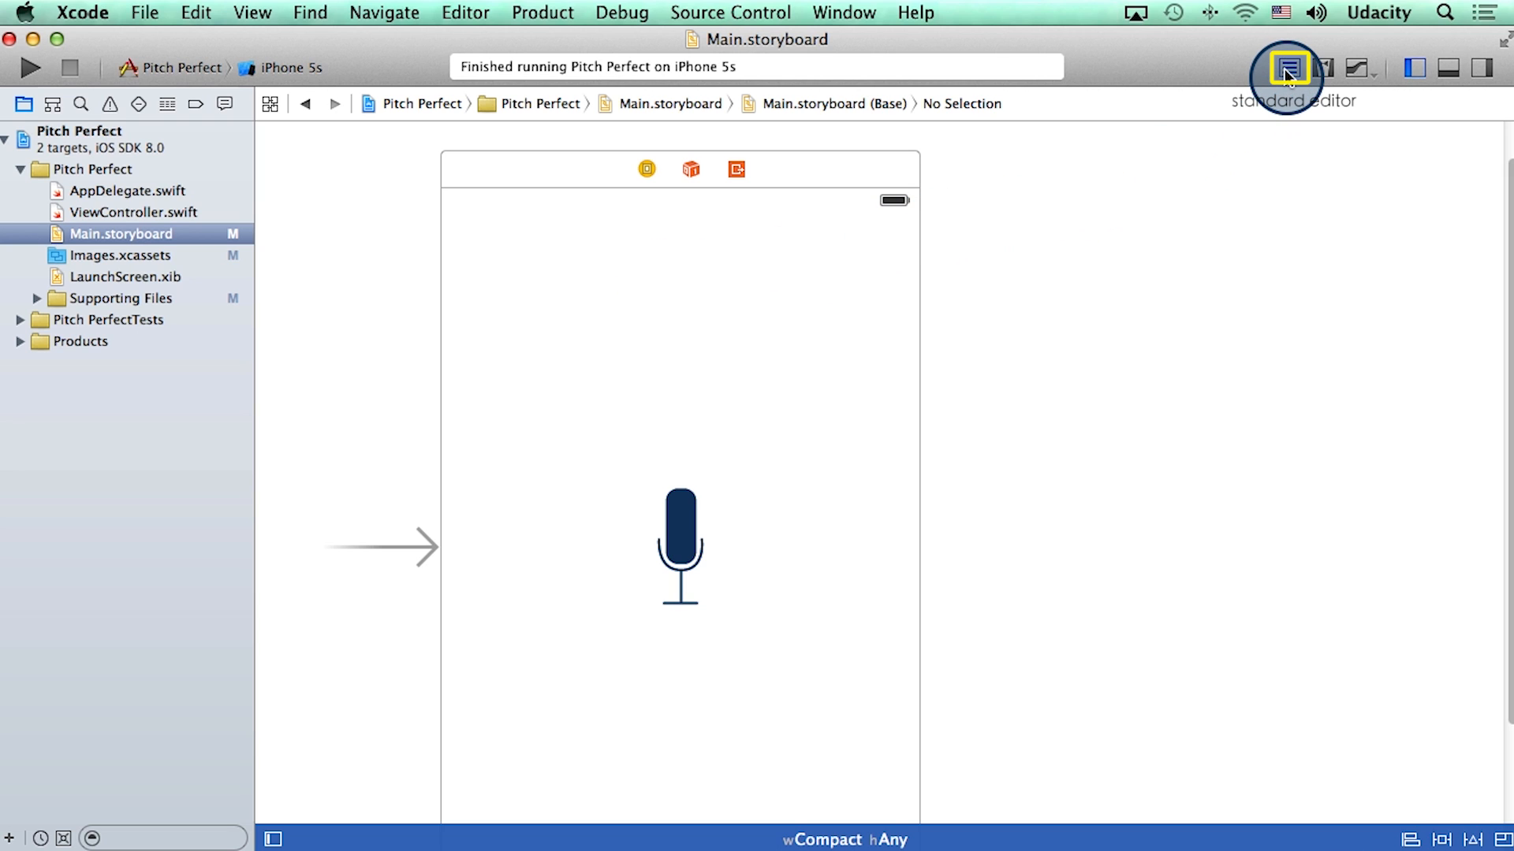
pyautogui.moveTo(1287, 66)
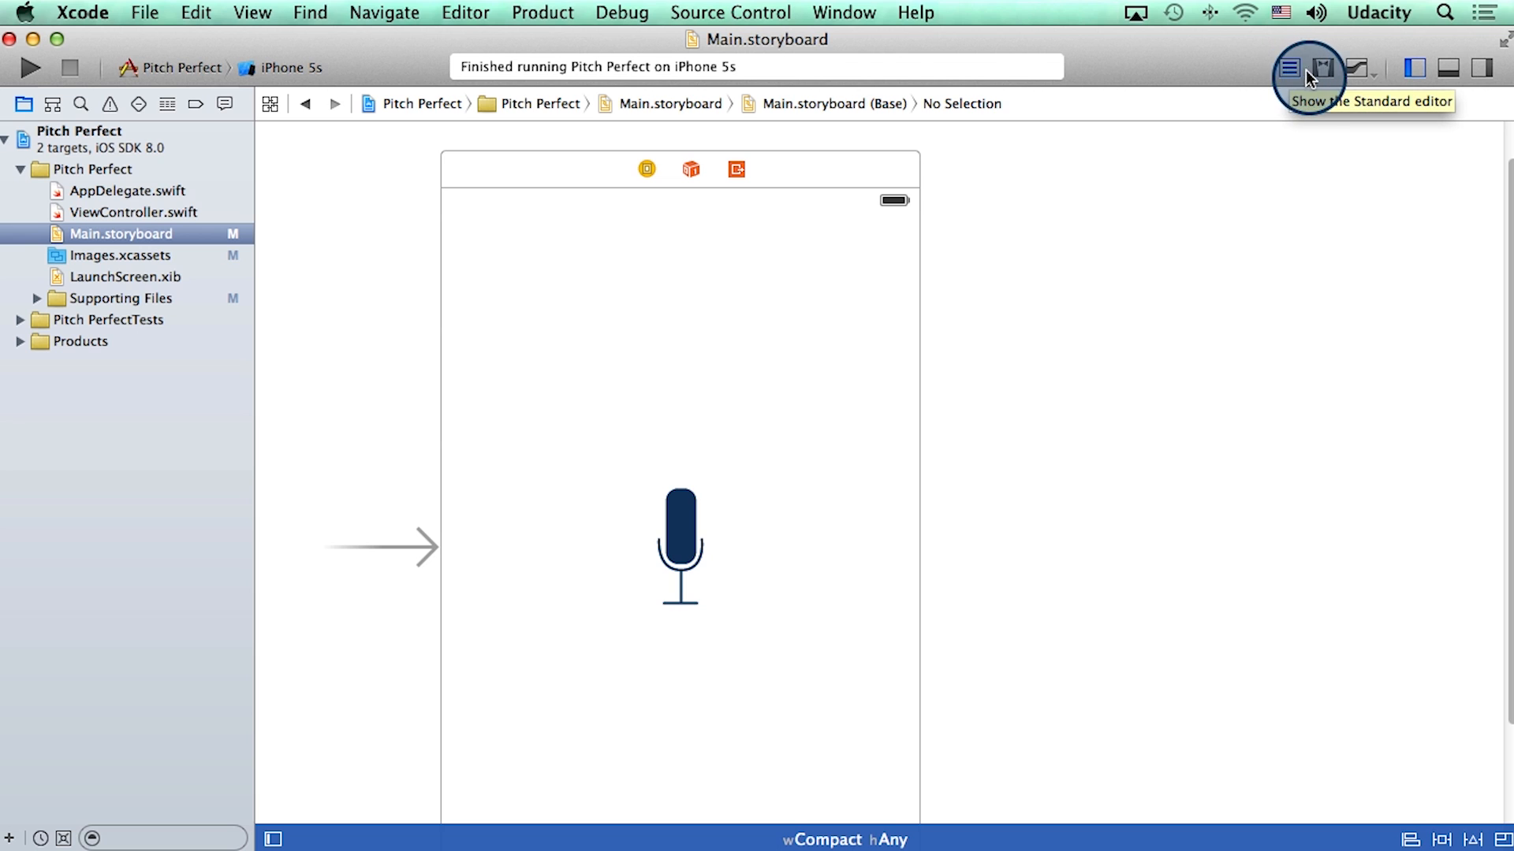
pyautogui.moveTo(1334, 76)
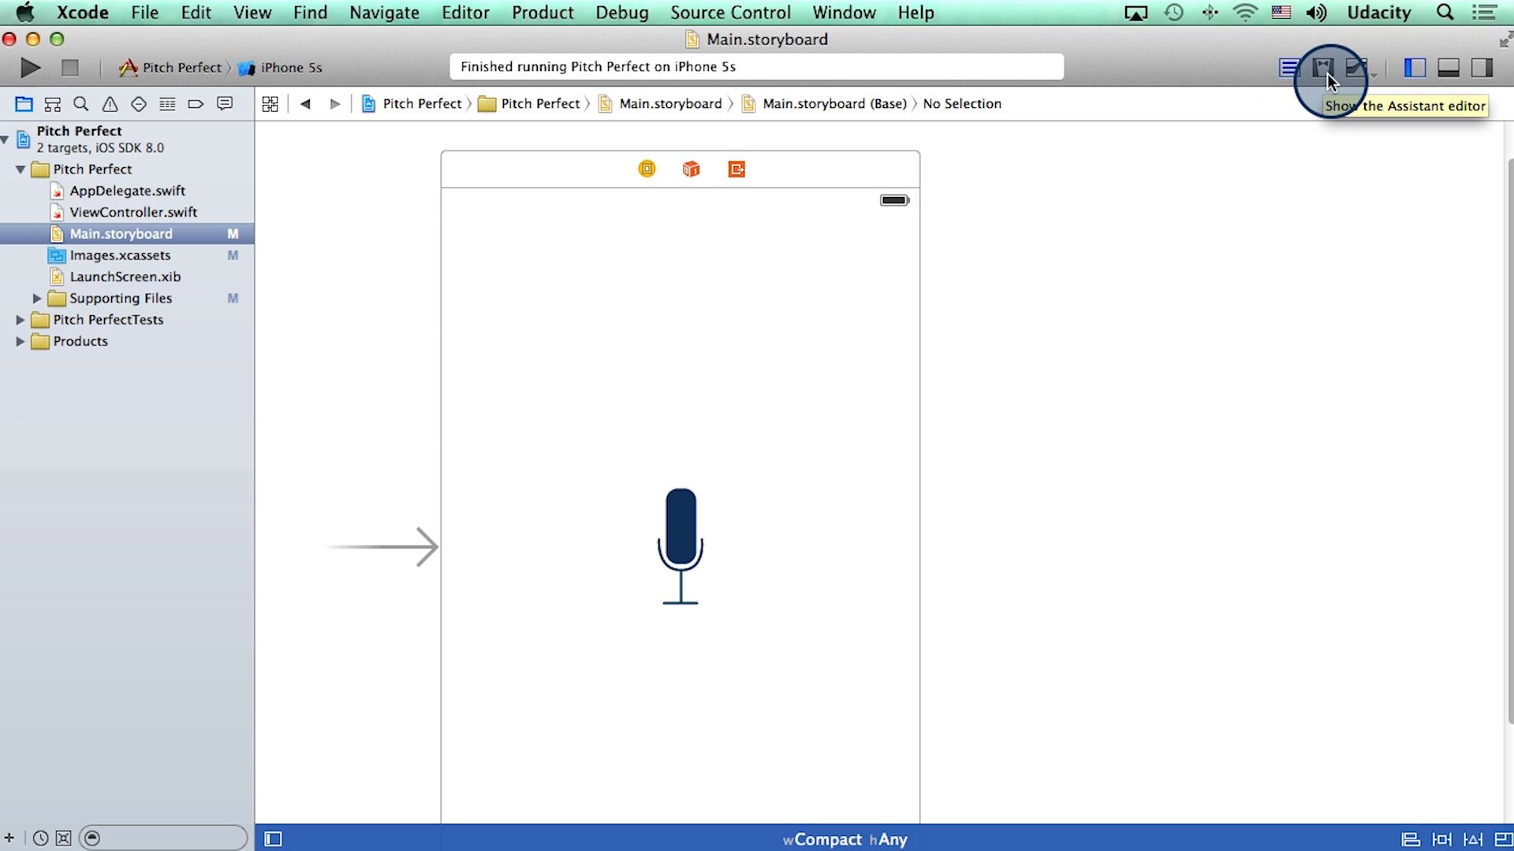
# - Show ViewController.swift in the Assistant editor beside Main.storyboard and widen the editing area
pyautogui.click(1317, 66)
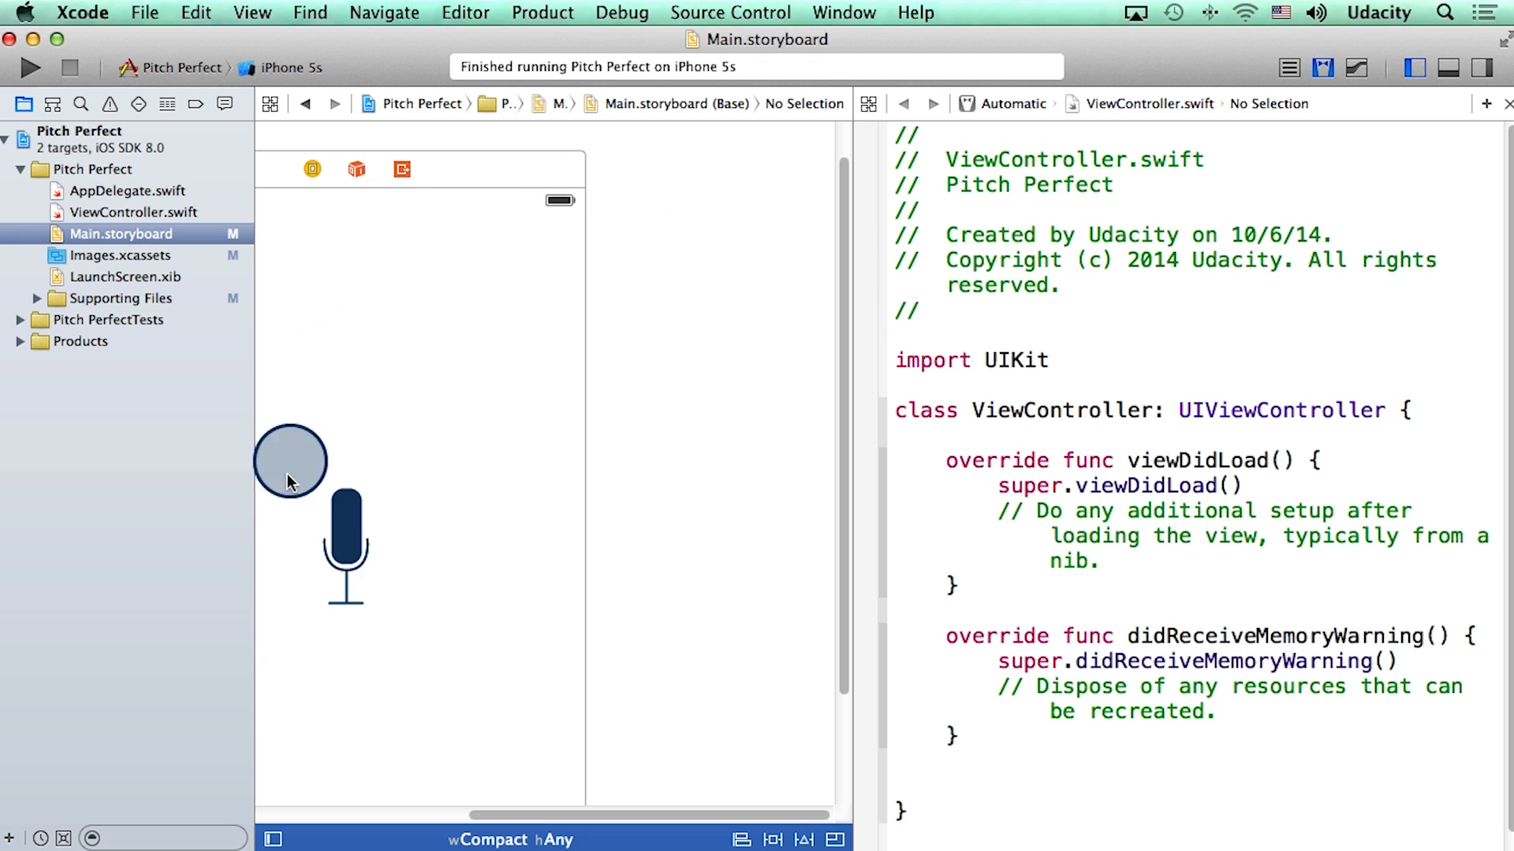
pyautogui.moveTo(290, 460); pyautogui.dragTo(588, 397)
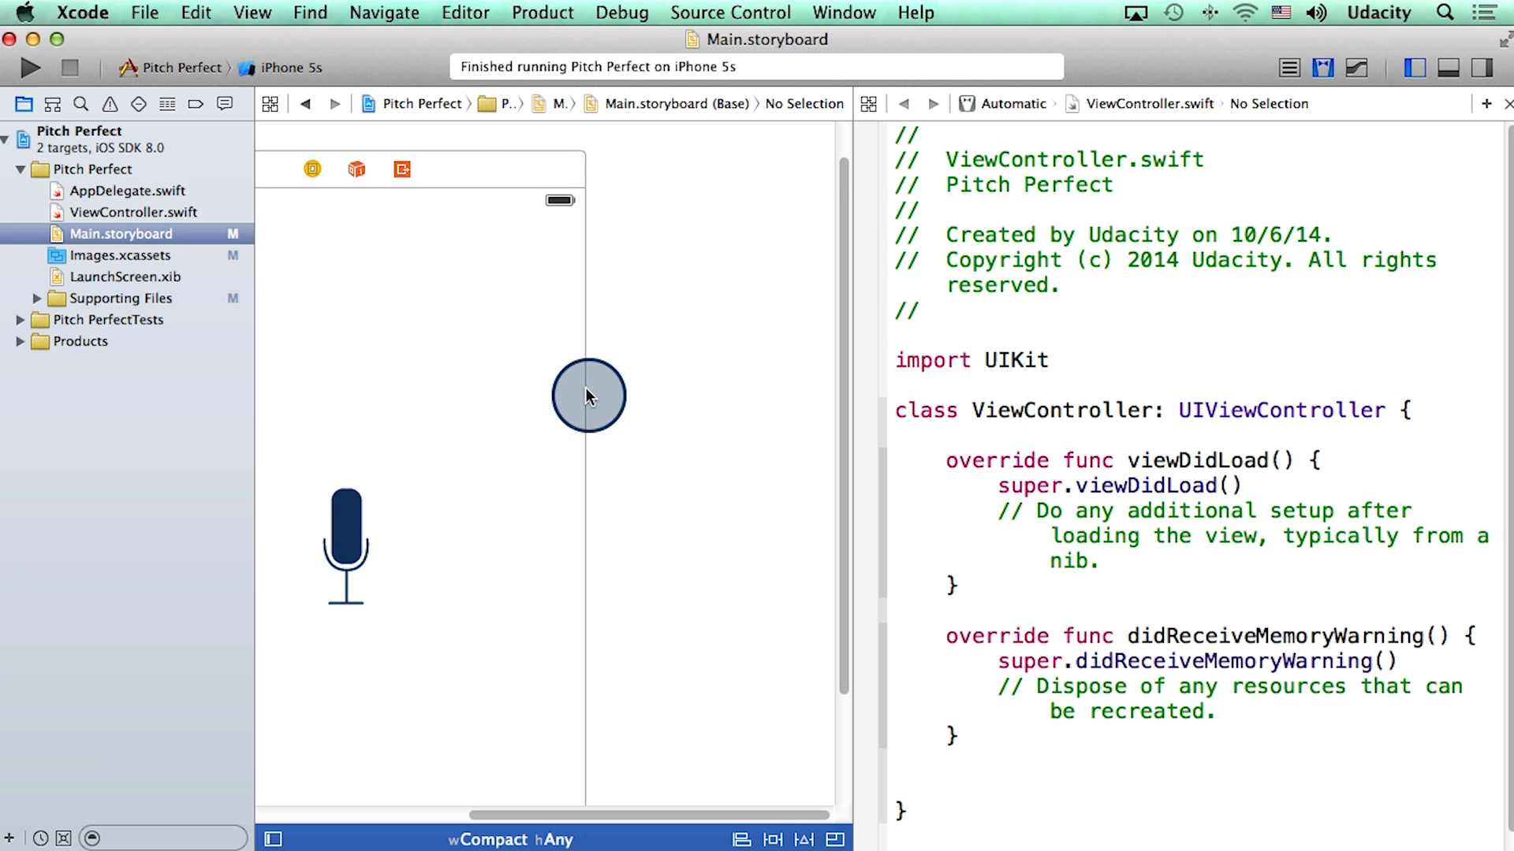
pyautogui.moveTo(648, 538)
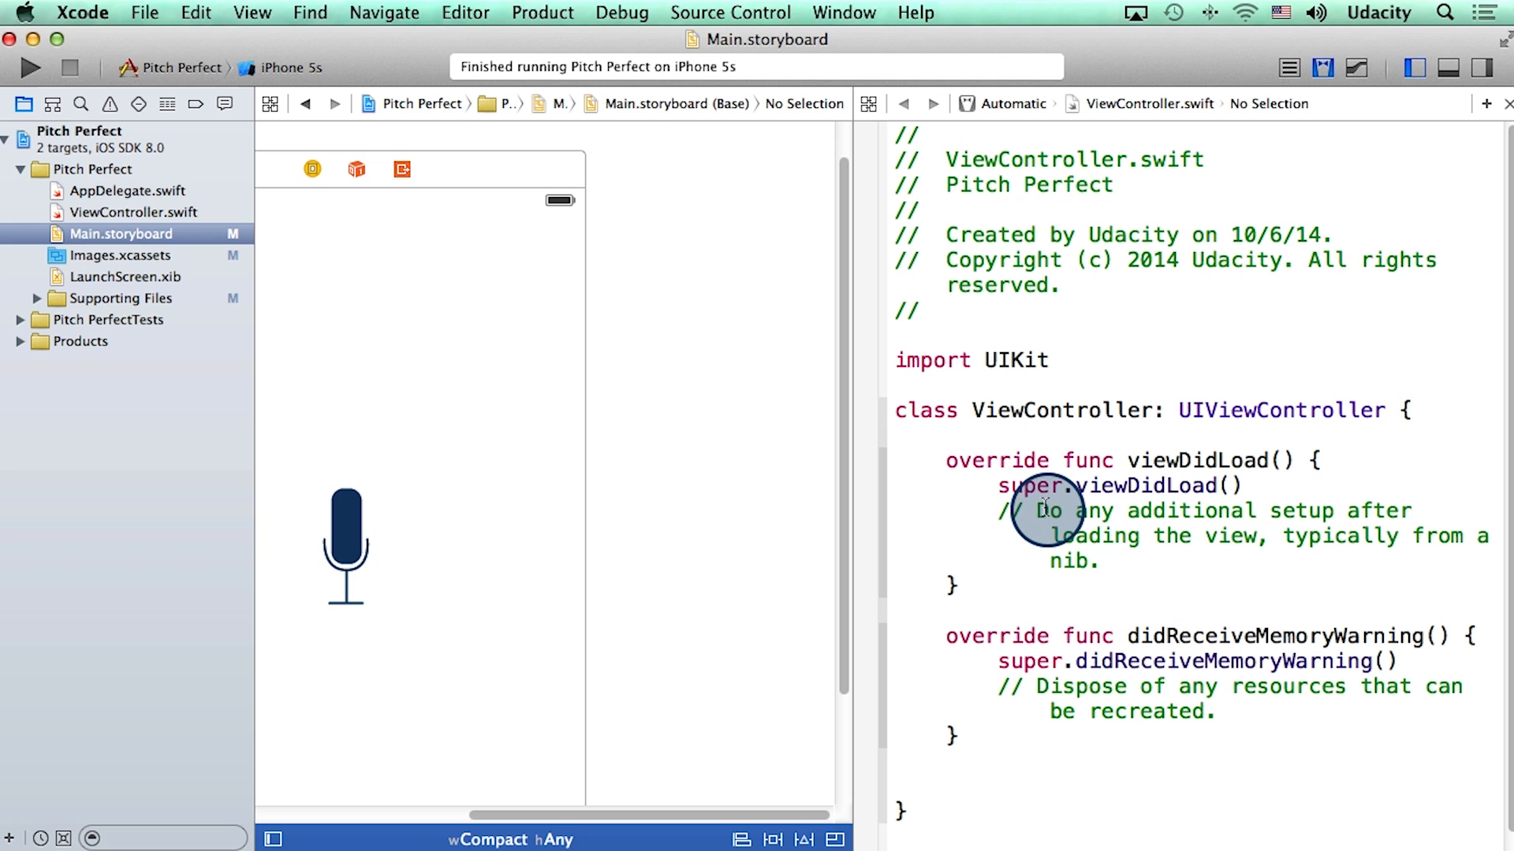
pyautogui.moveTo(1009, 158)
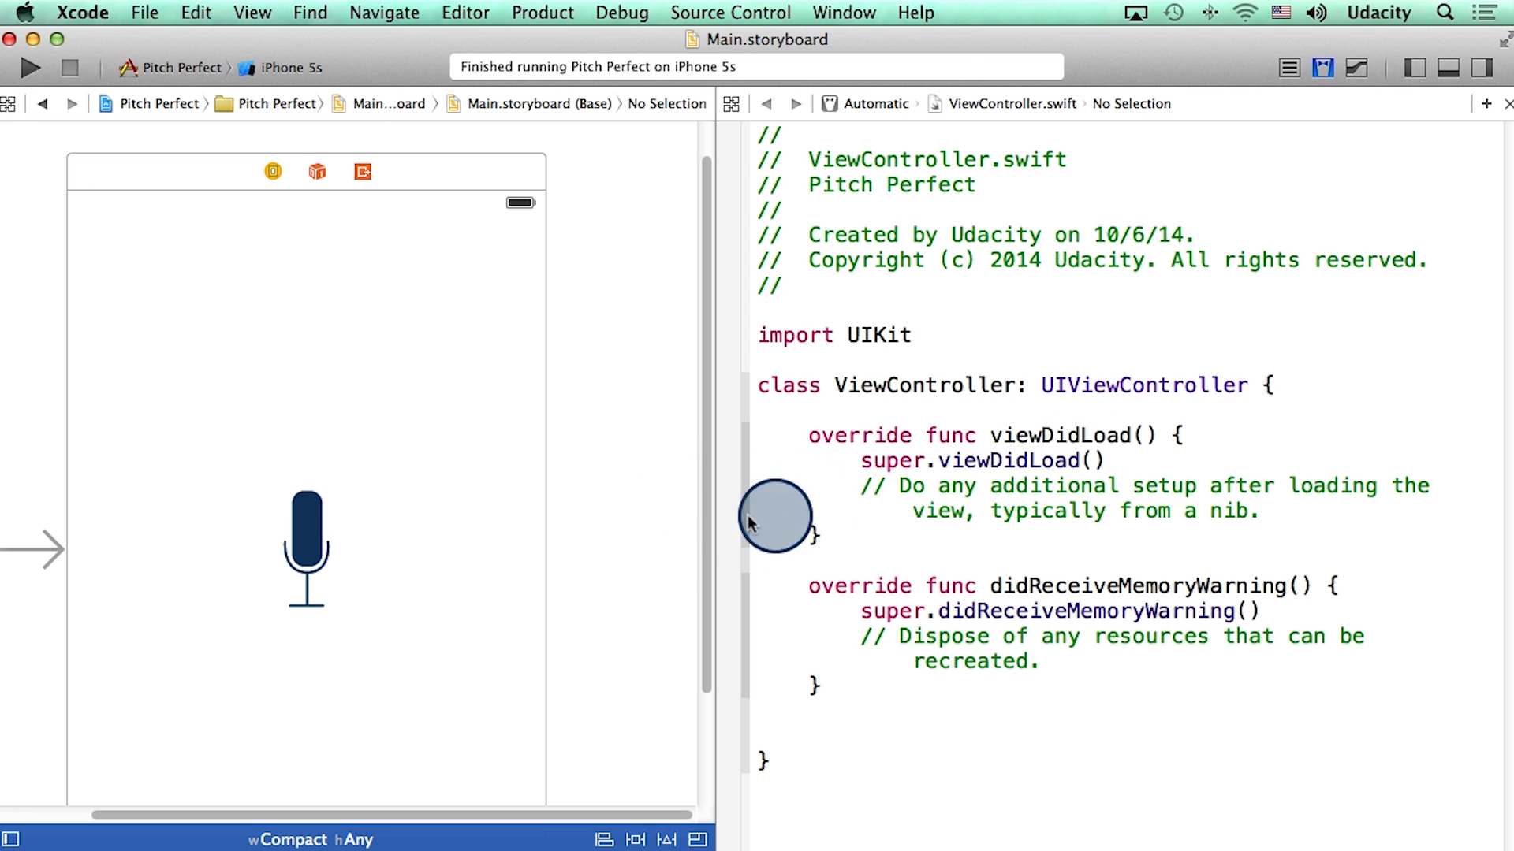
pyautogui.moveTo(317, 663)
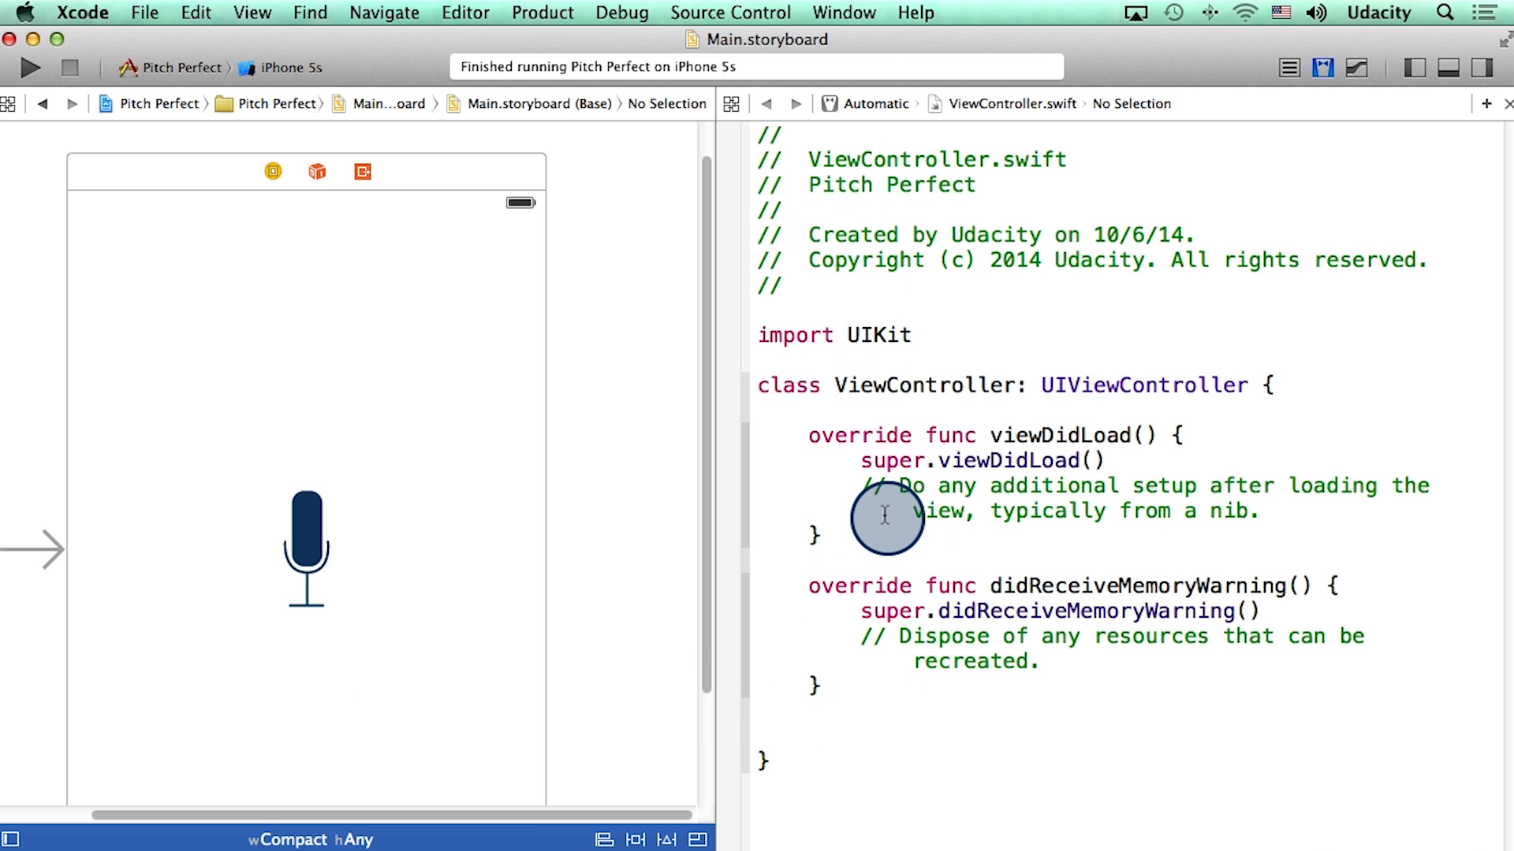
pyautogui.moveTo(991, 171)
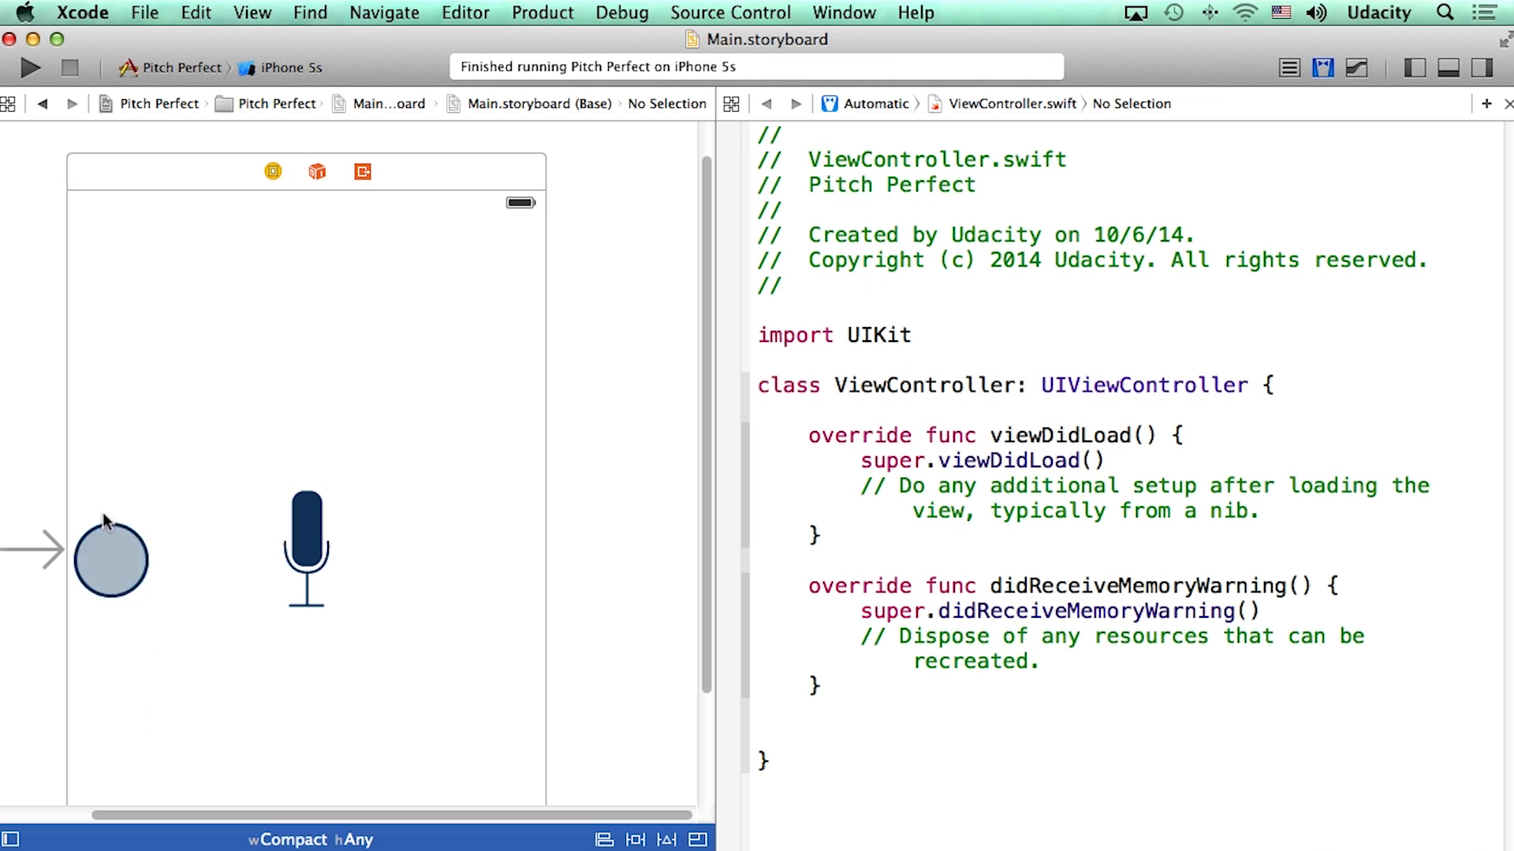
pyautogui.moveTo(110, 560); pyautogui.dragTo(474, 613)
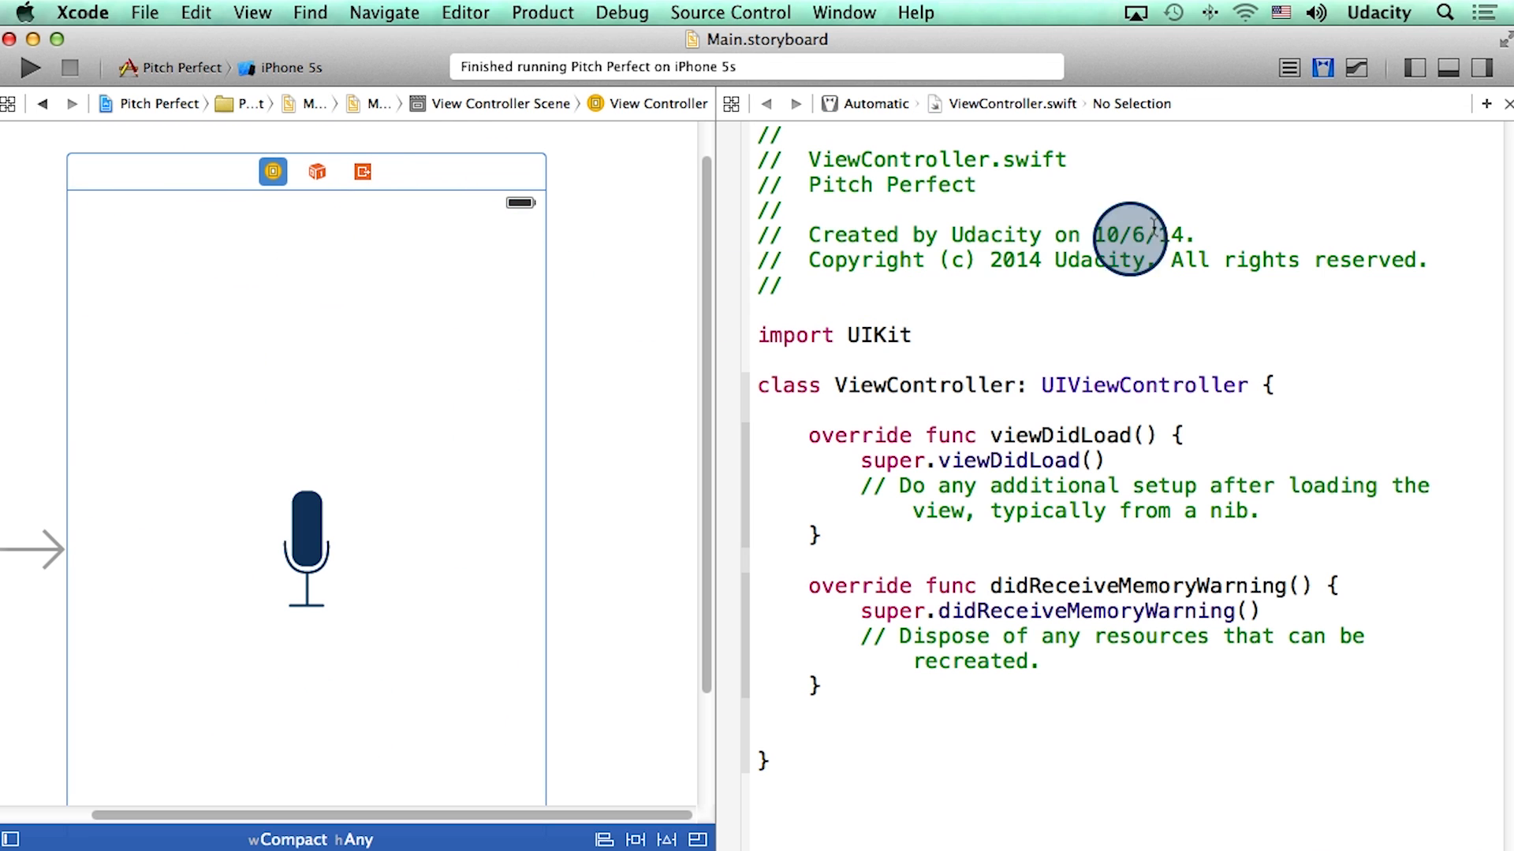
pyautogui.click(1473, 66)
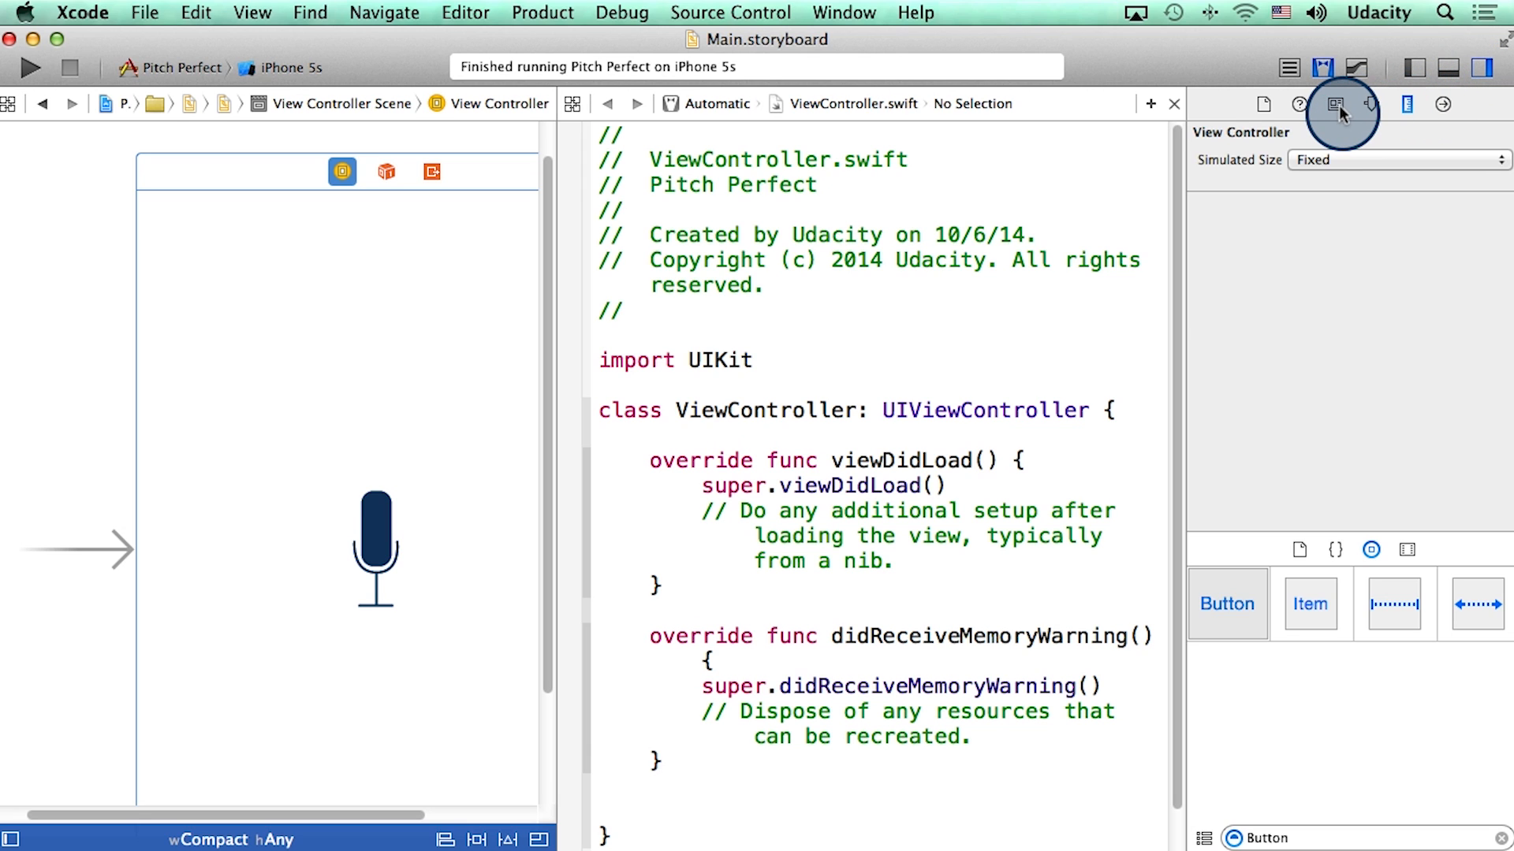
pyautogui.moveTo(1334, 104)
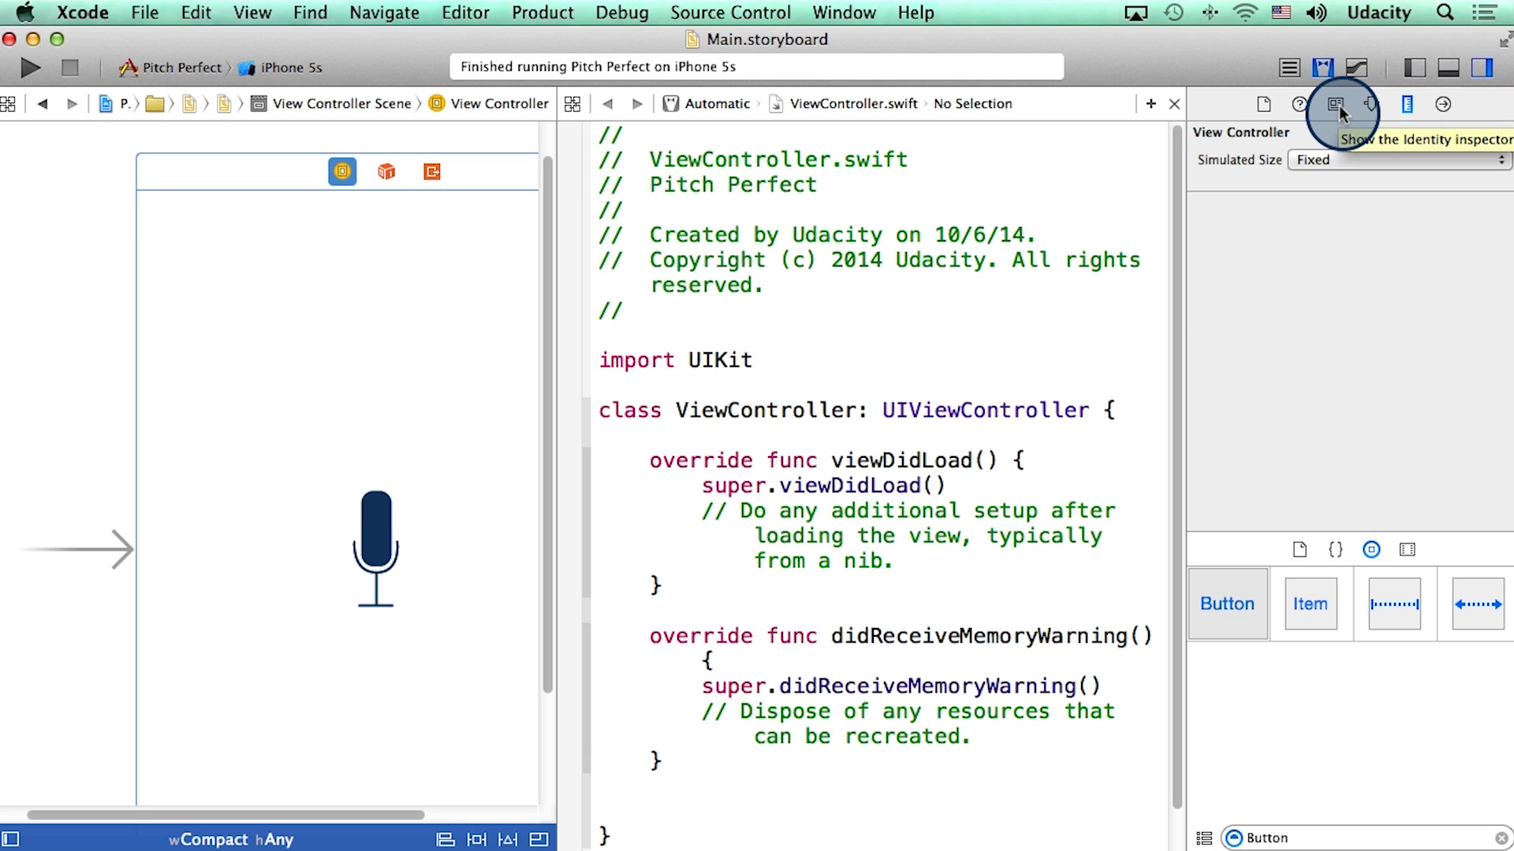
pyautogui.click(1329, 105)
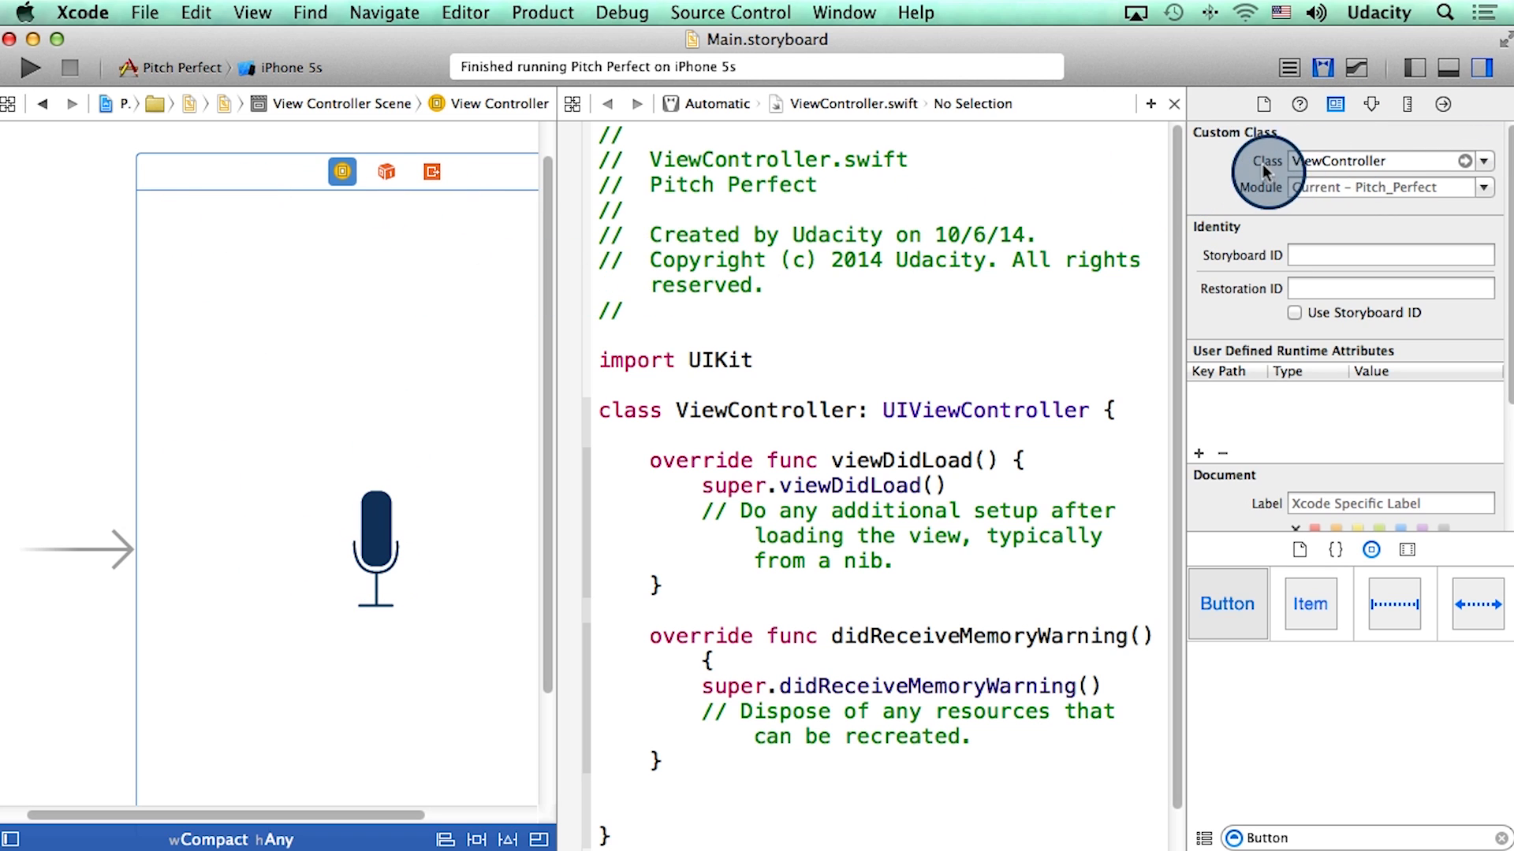
pyautogui.click(1331, 104)
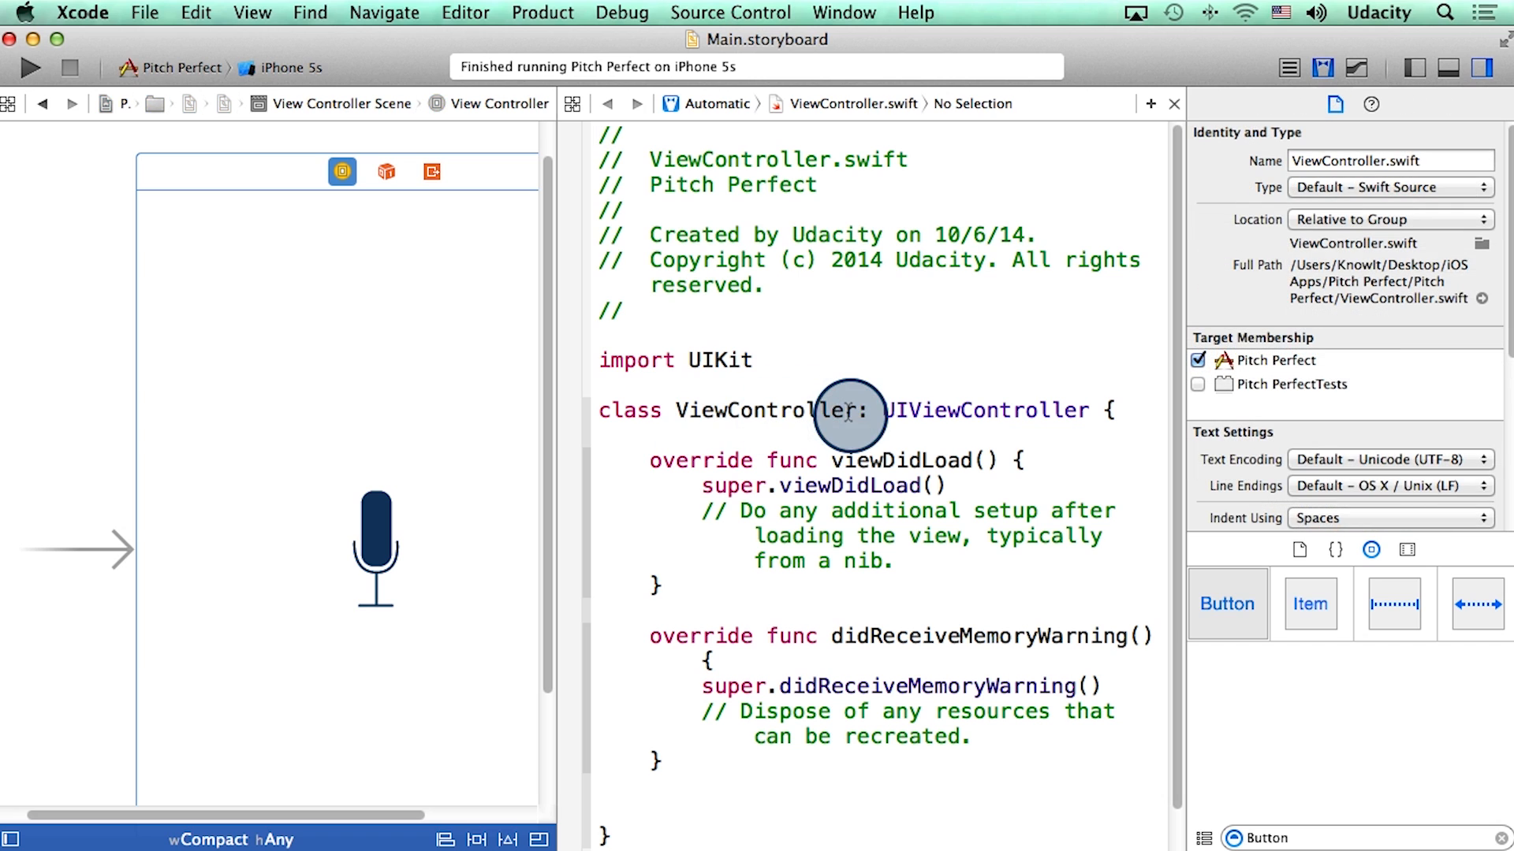
pyautogui.moveTo(846, 283)
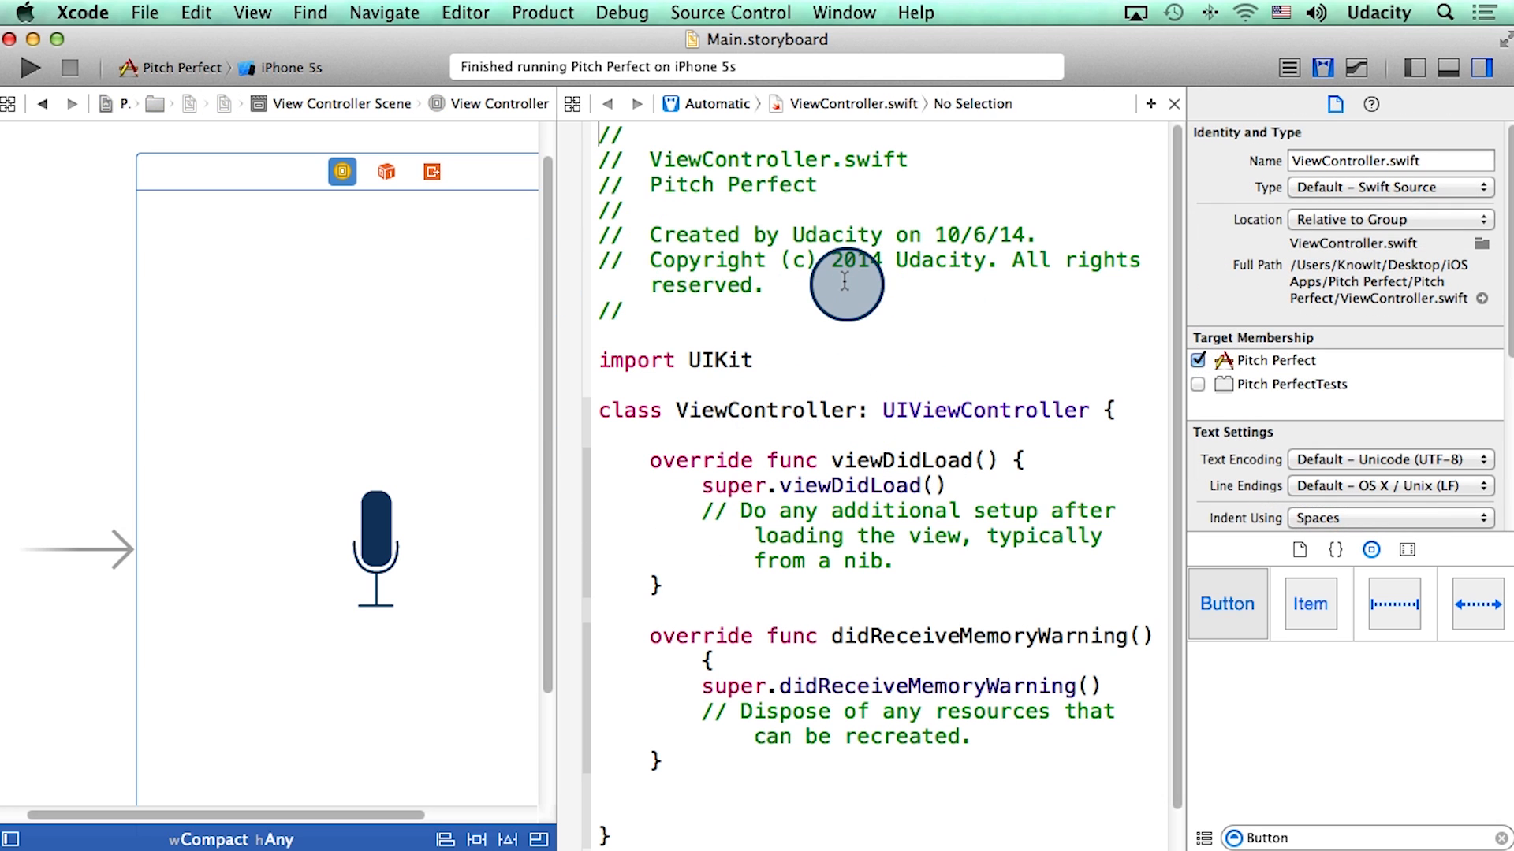
pyautogui.moveTo(1239, 145)
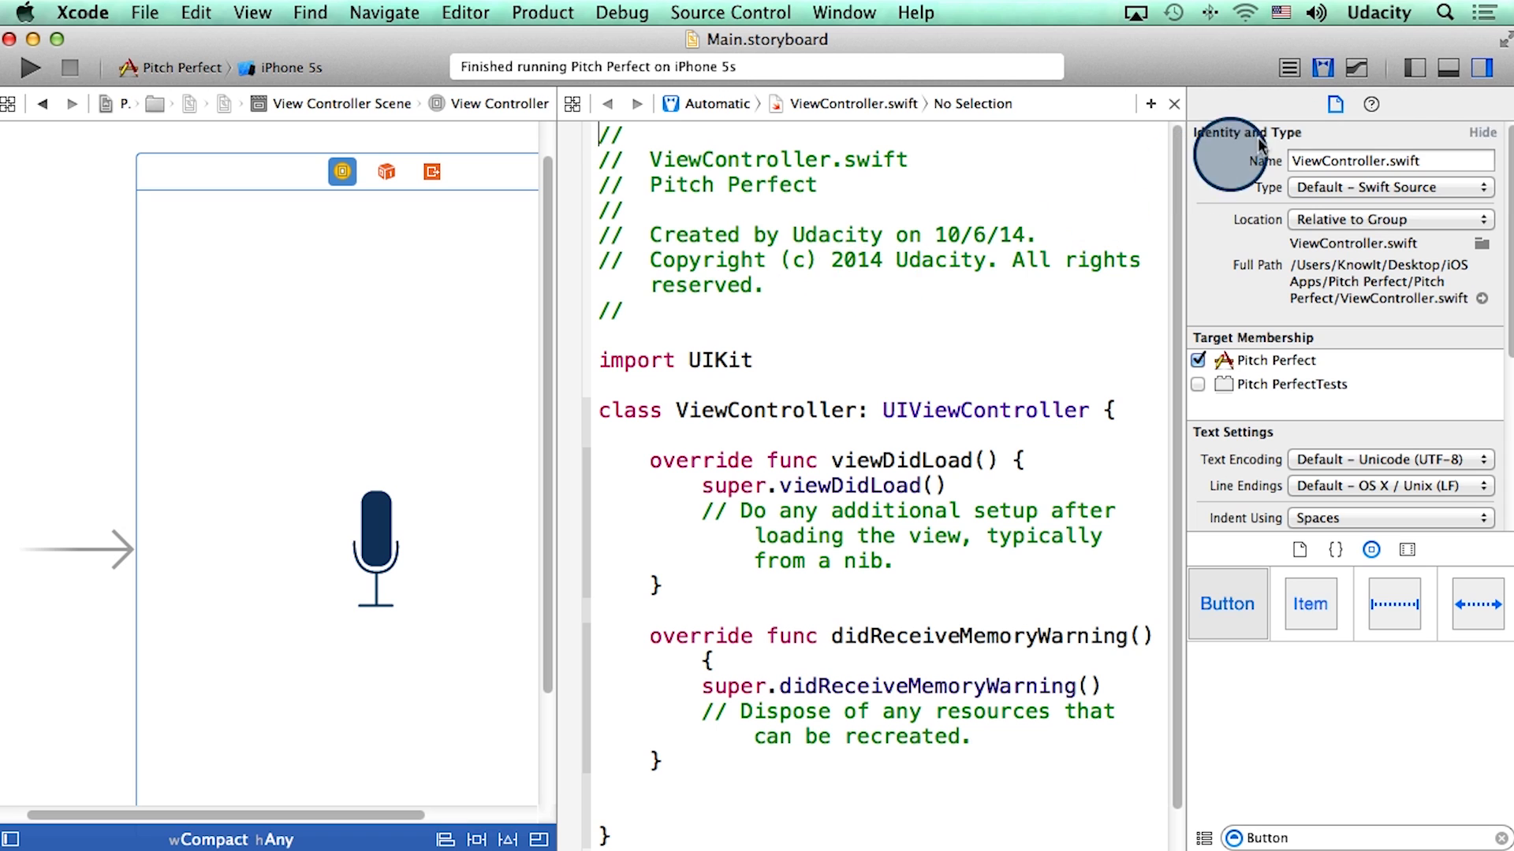
pyautogui.click(1476, 68)
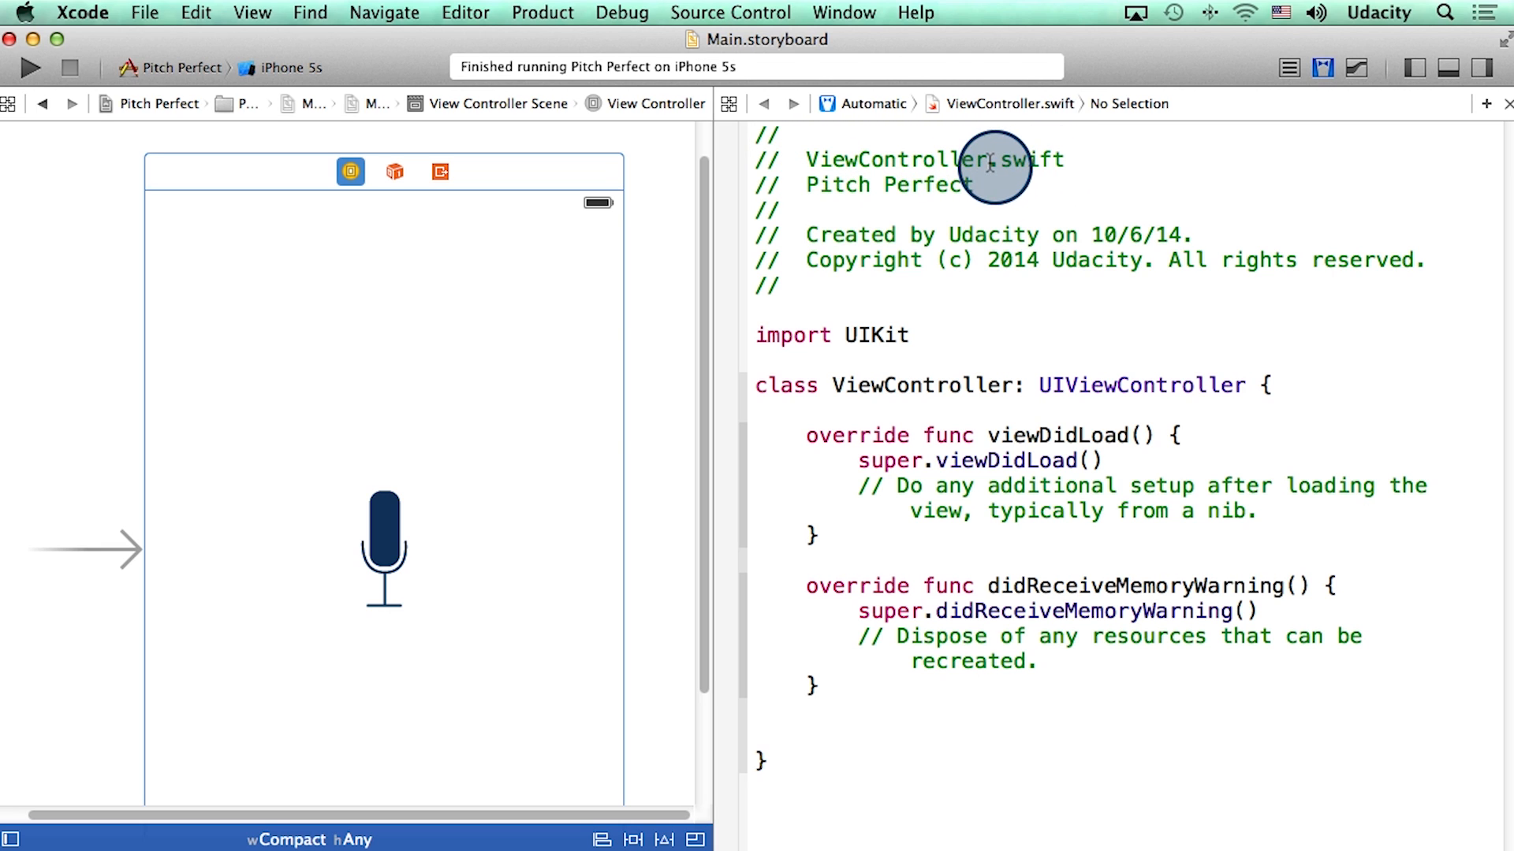
pyautogui.moveTo(955, 341)
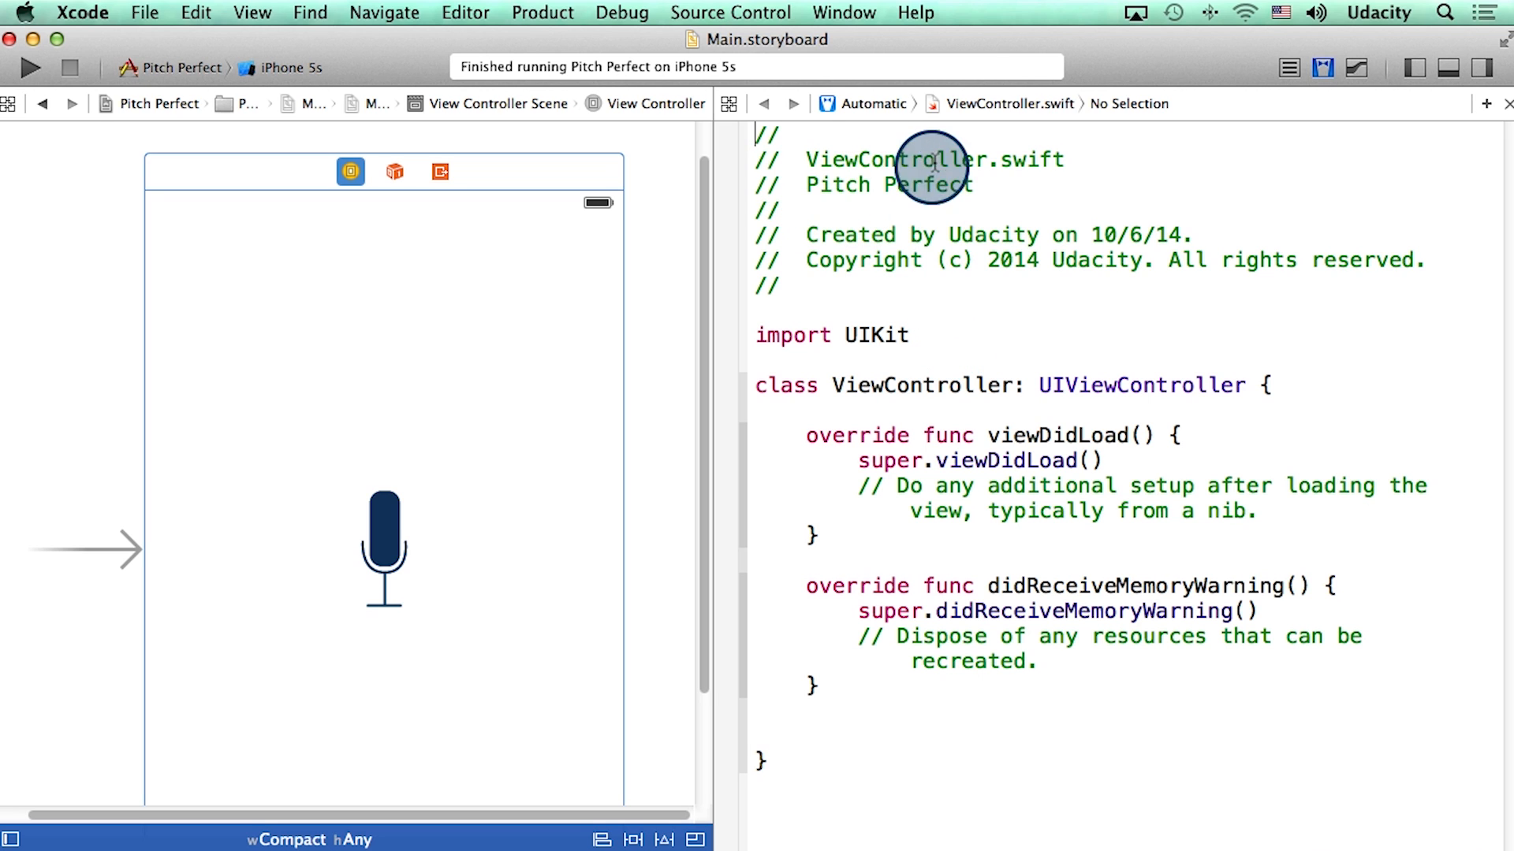
pyautogui.moveTo(870, 357)
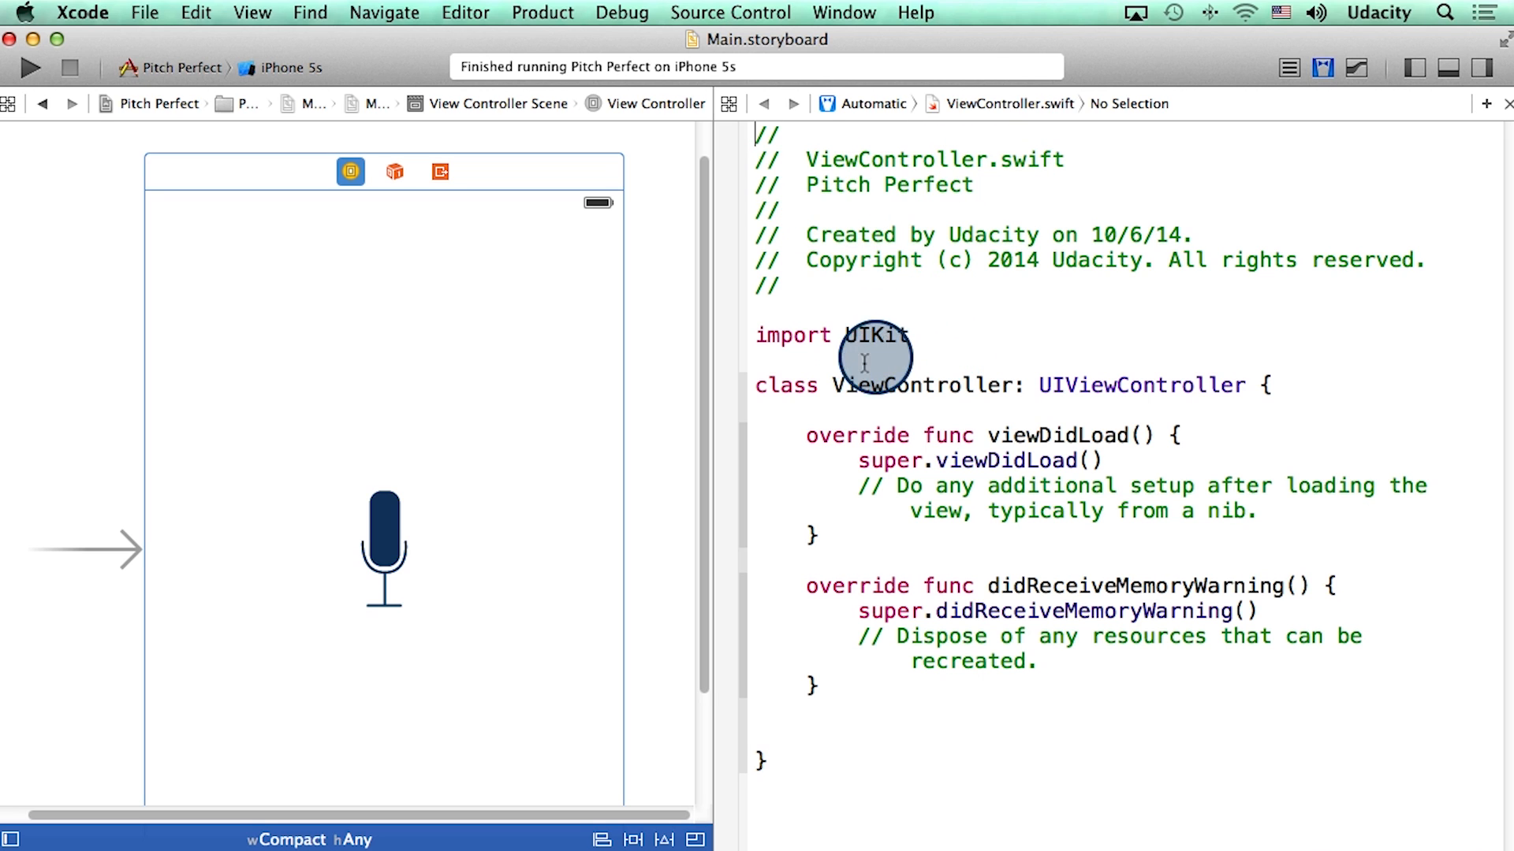
pyautogui.moveTo(1018, 391)
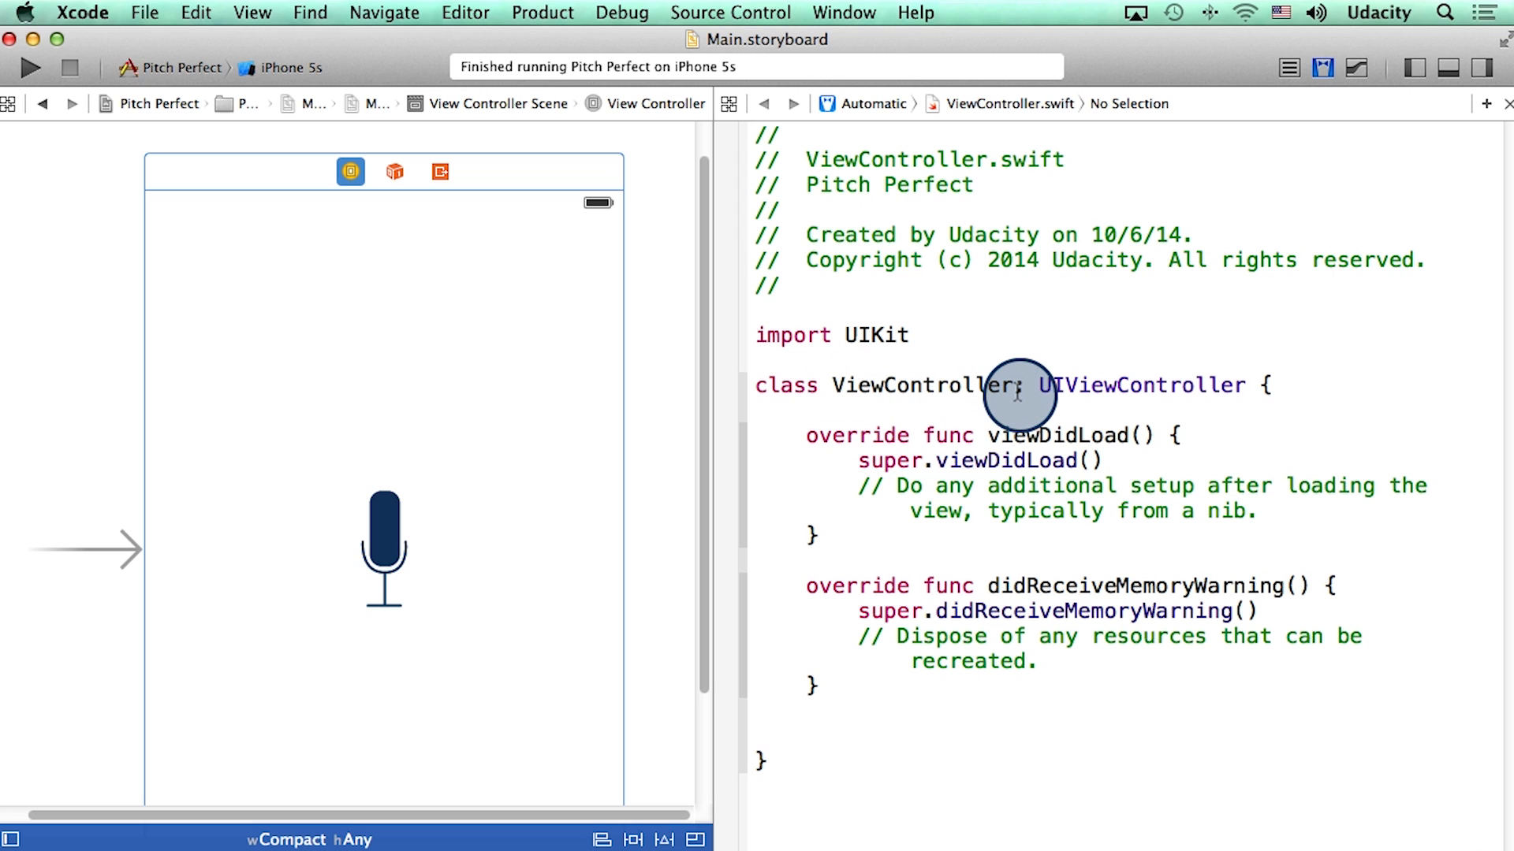
pyautogui.moveTo(938, 438)
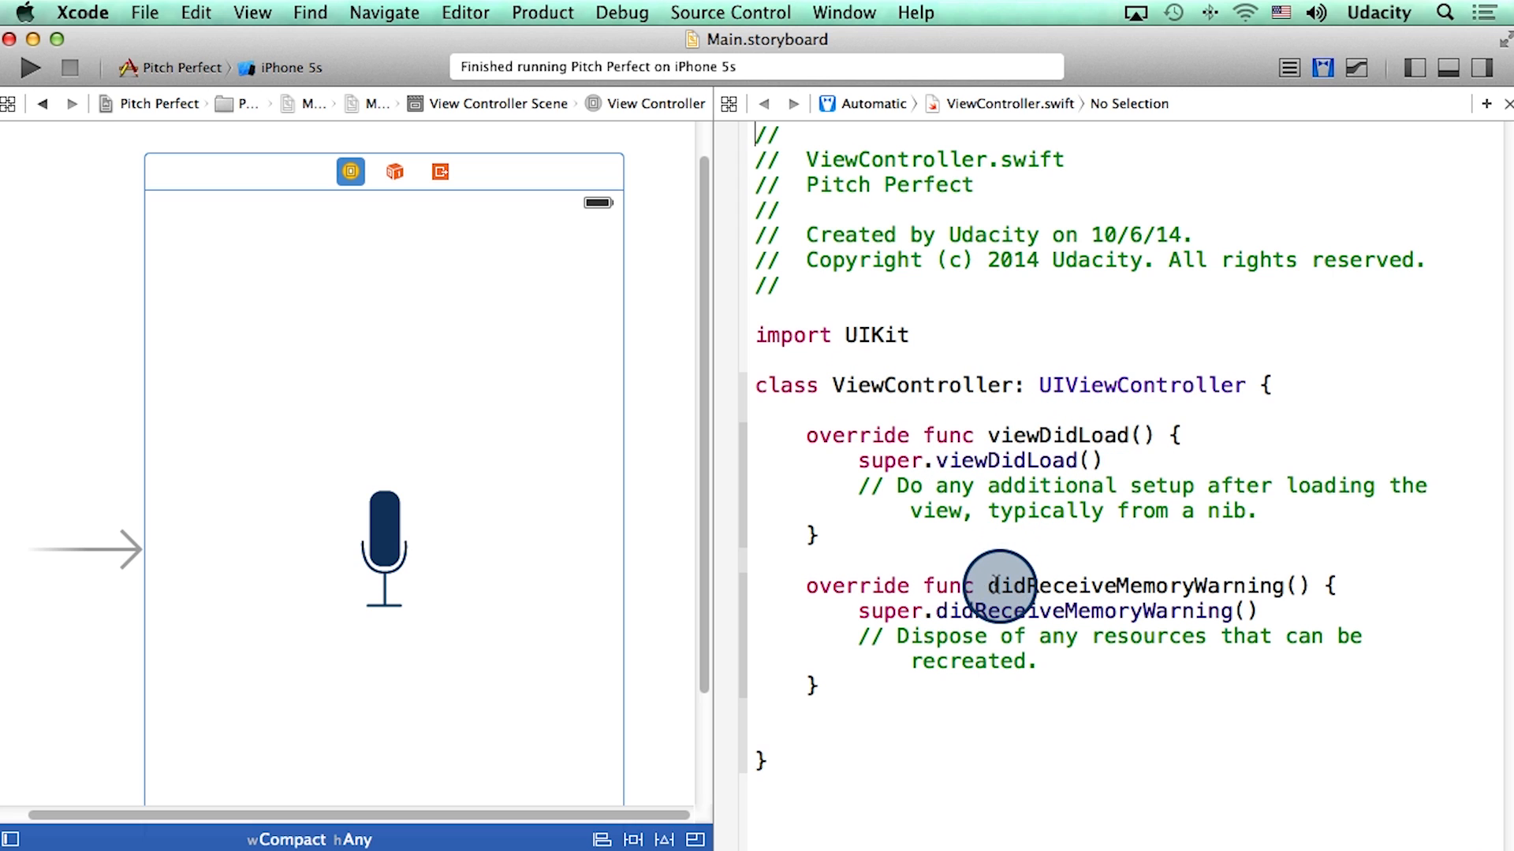
pyautogui.moveTo(1217, 587)
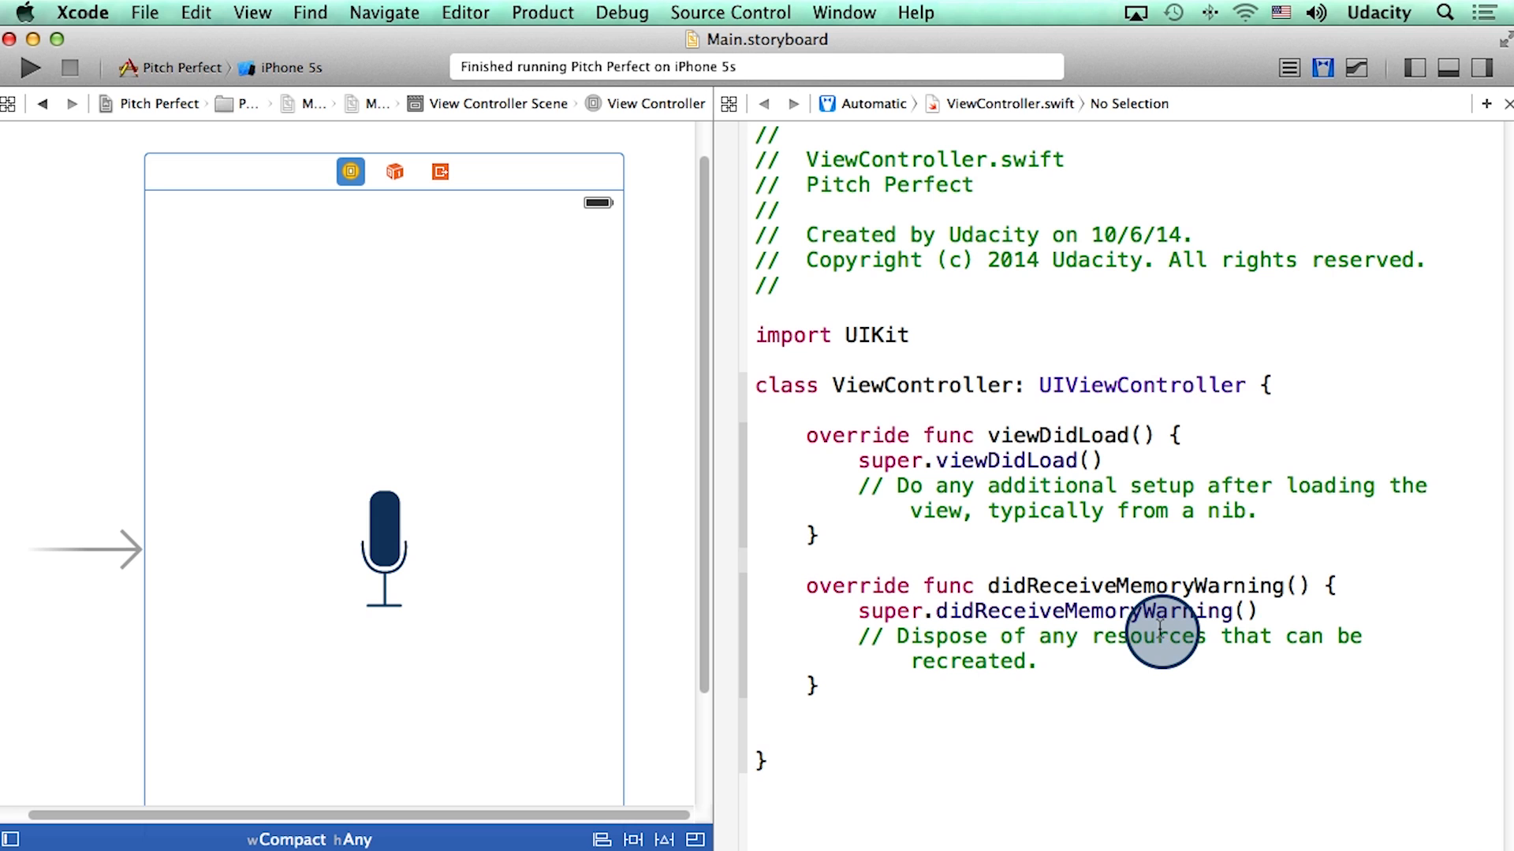
pyautogui.moveTo(1249, 636)
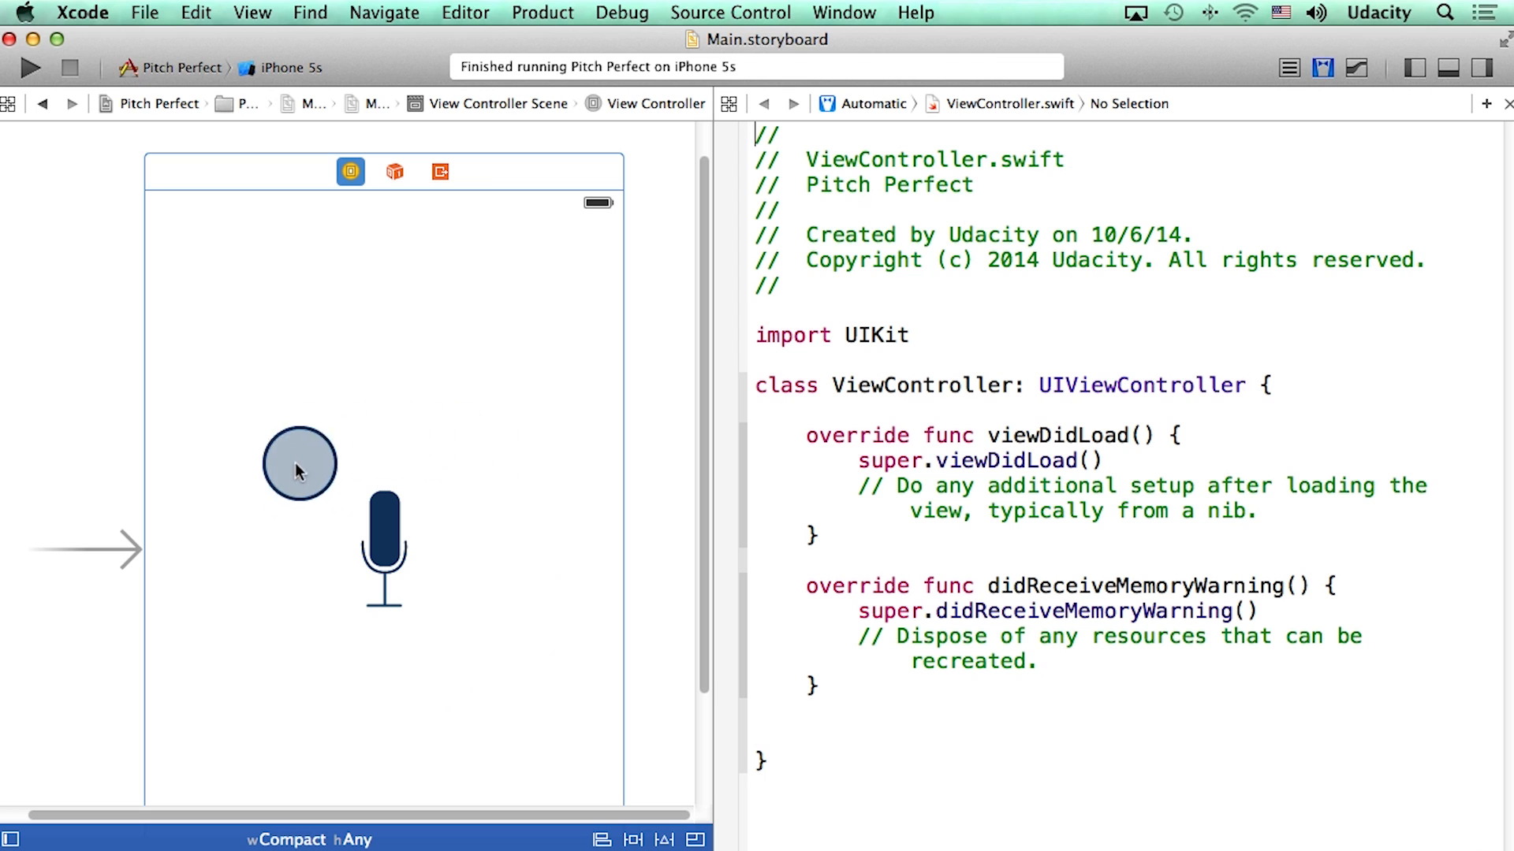
# - Control-drag the microphone button into ViewController.swift to start a new connection
pyautogui.moveTo(299, 463); pyautogui.dragTo(402, 652)
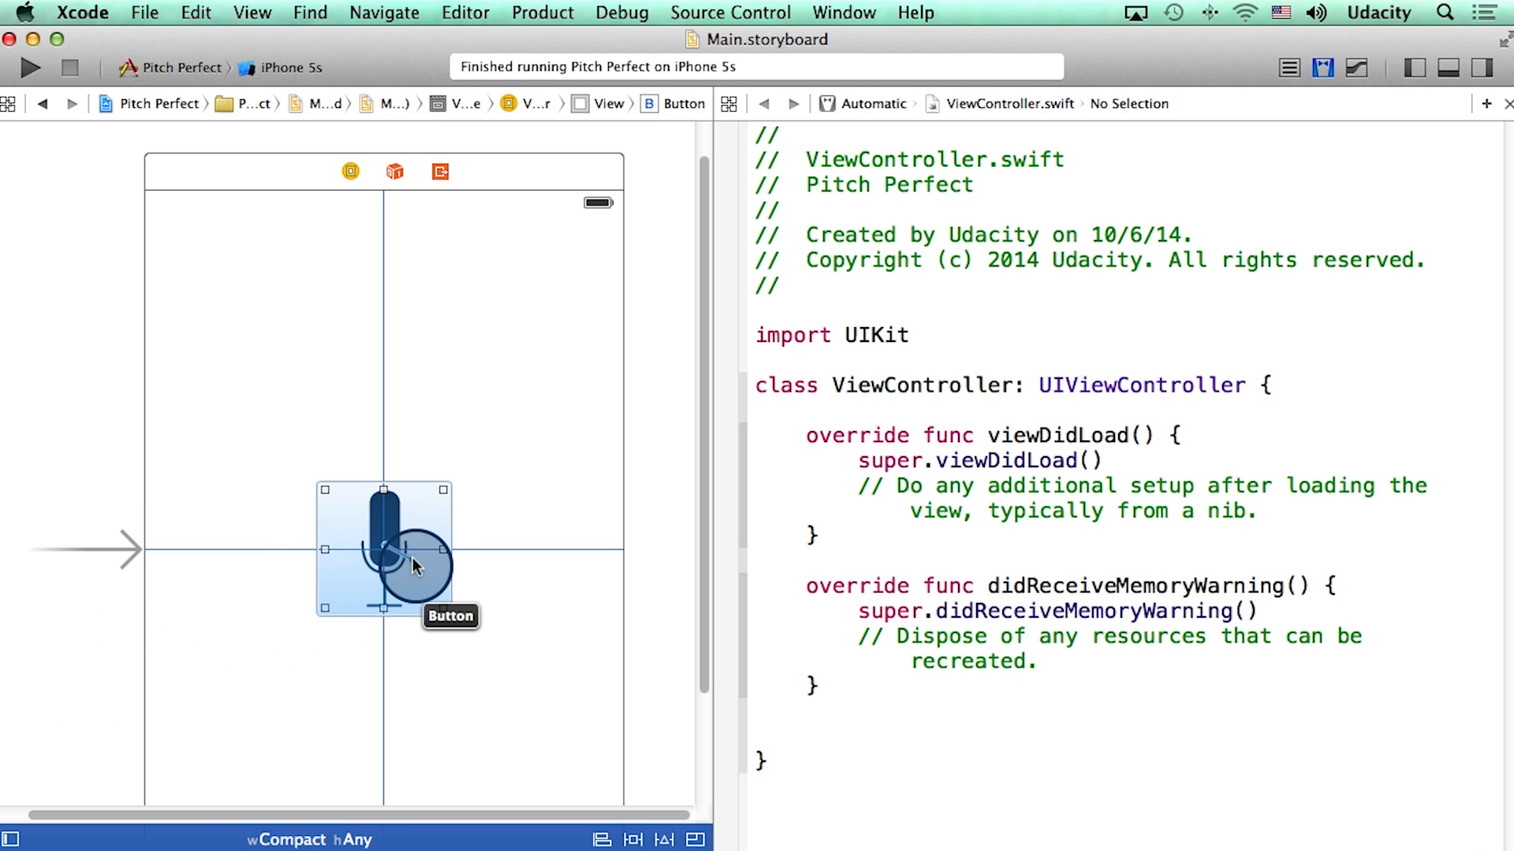
pyautogui.moveTo(385, 549); pyautogui.dragTo(782, 724)
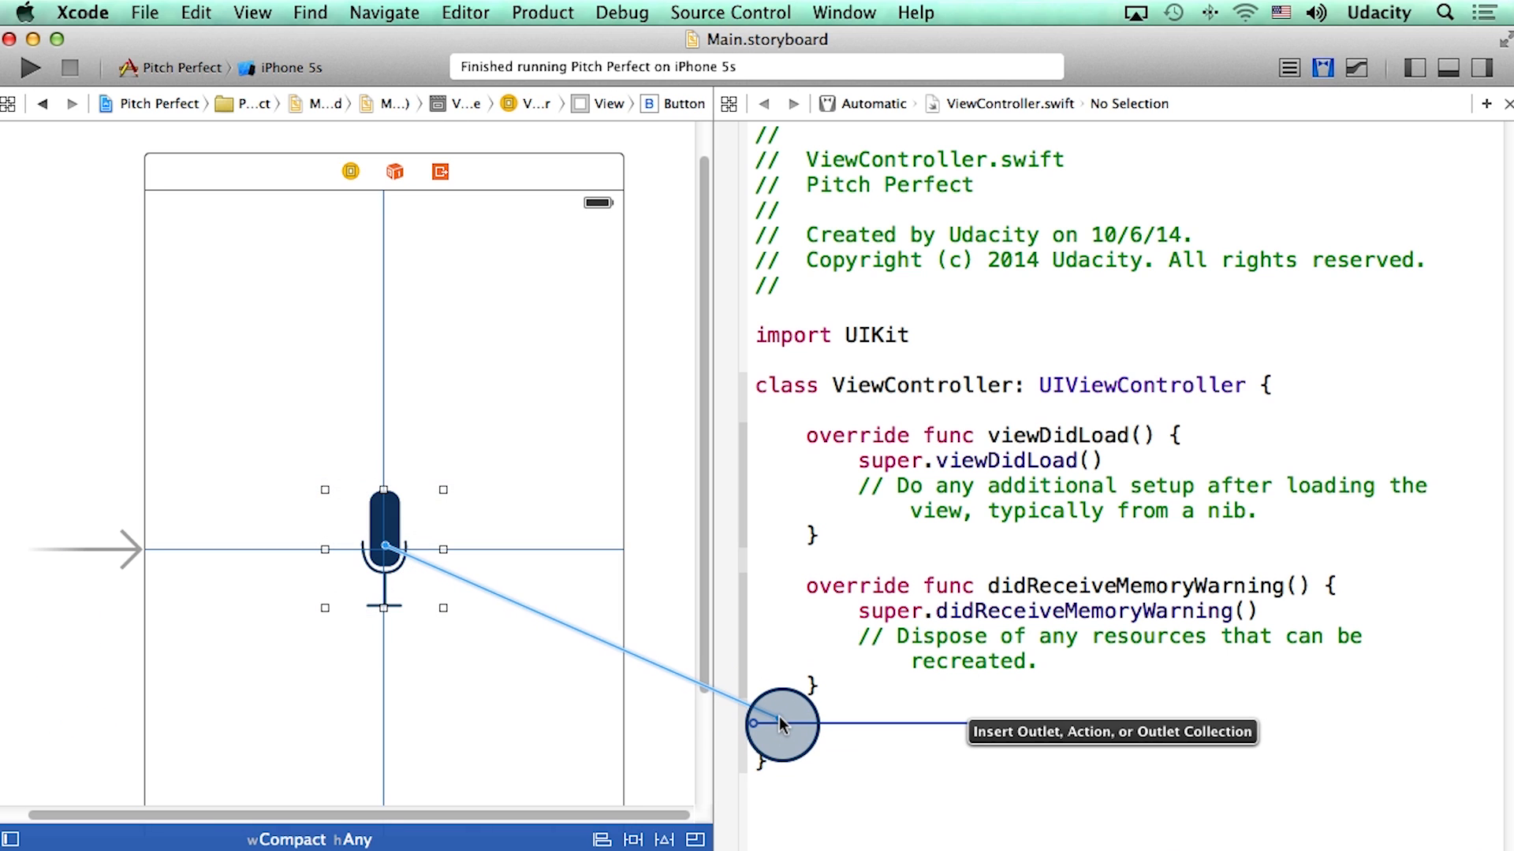
pyautogui.click(783, 726)
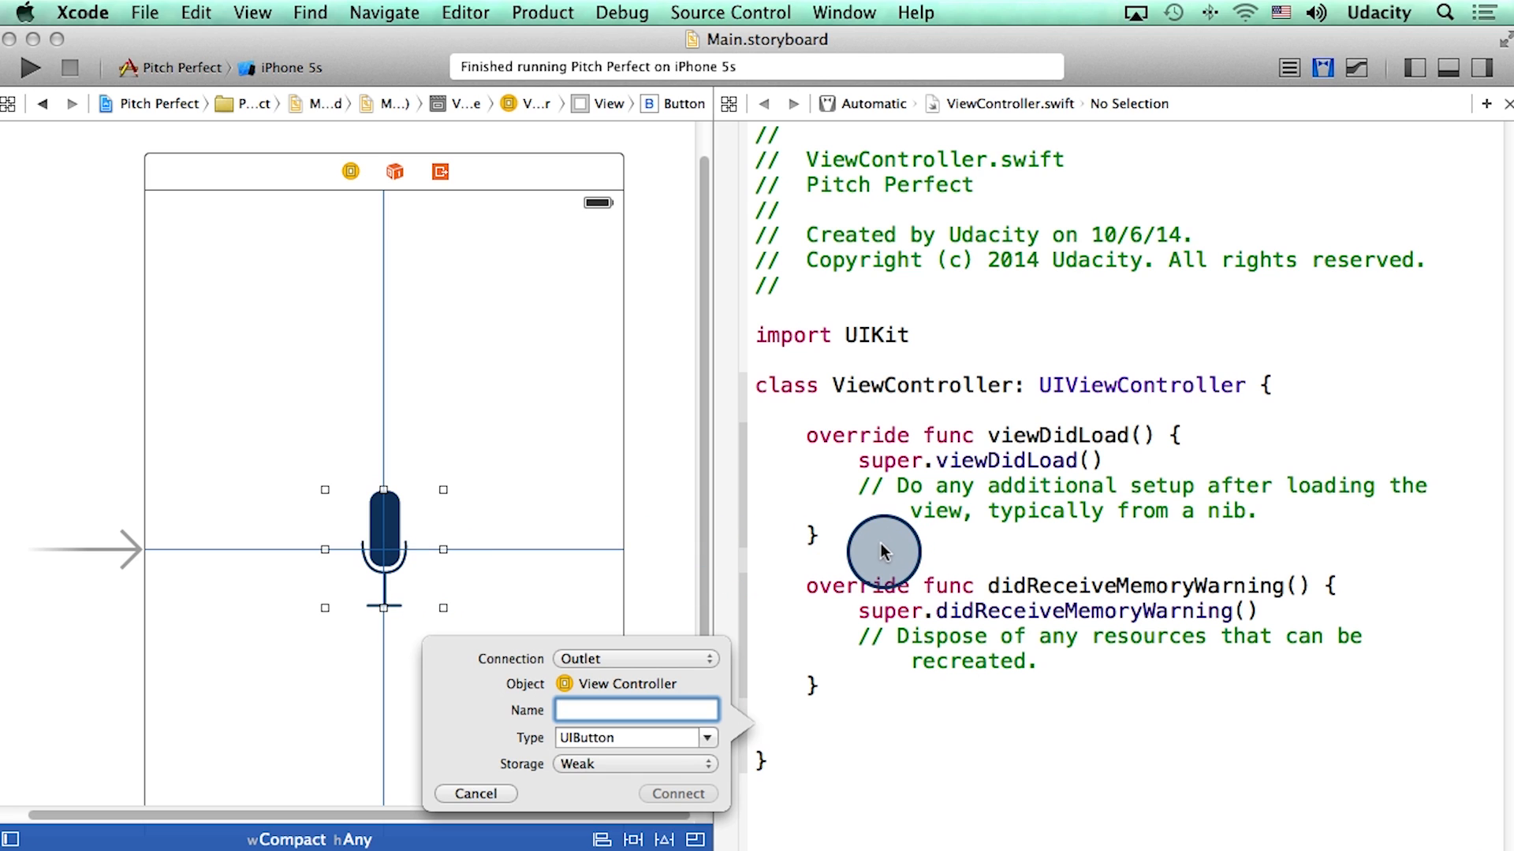
pyautogui.moveTo(405, 606)
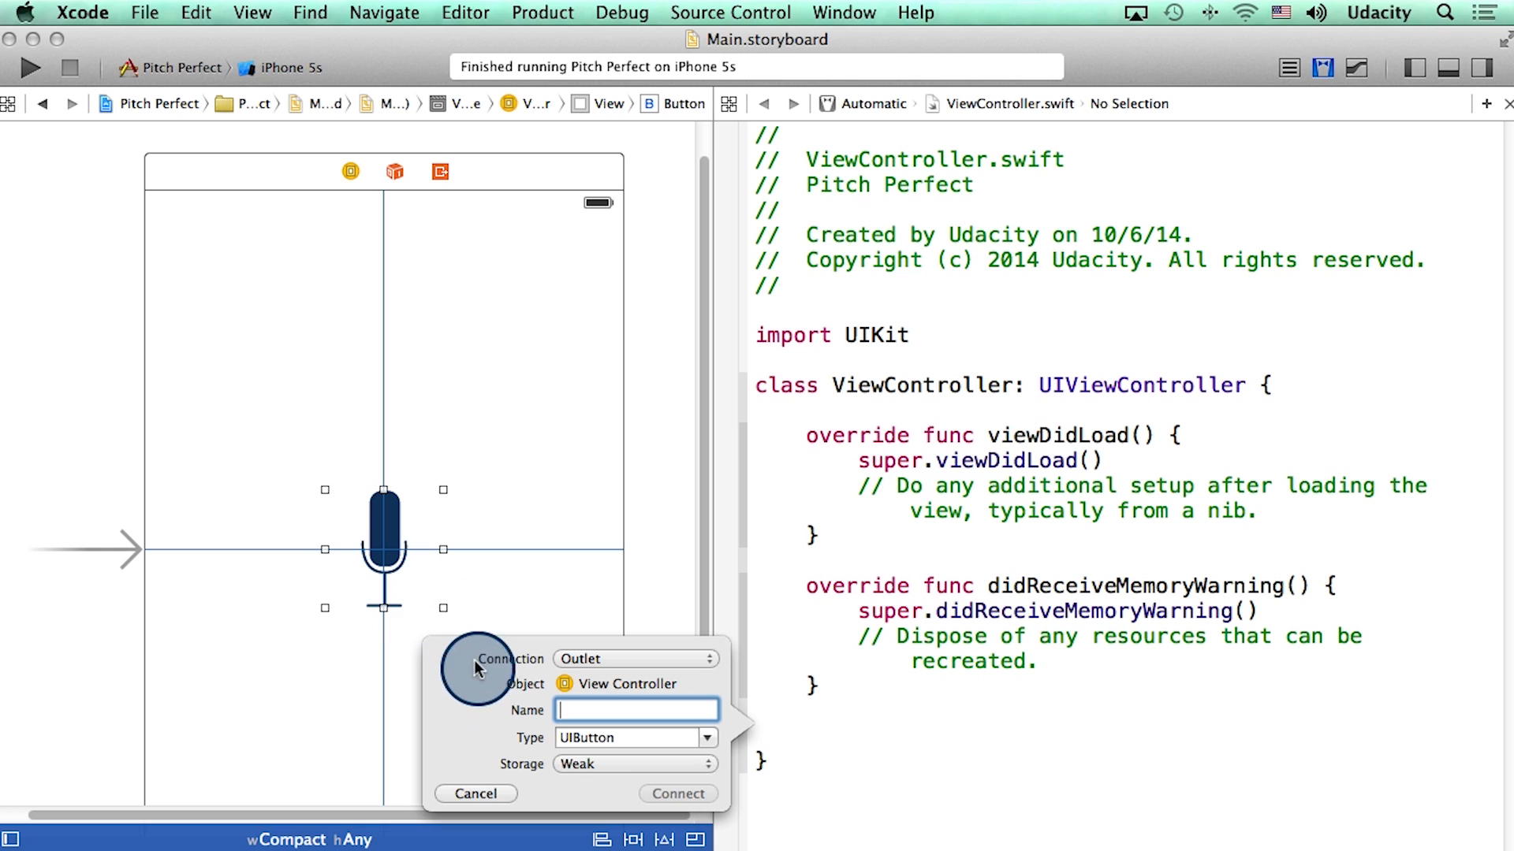
# - Configure the connection as an Action named recordAudio on Touch Up Inside and connect it
pyautogui.click(634, 659)
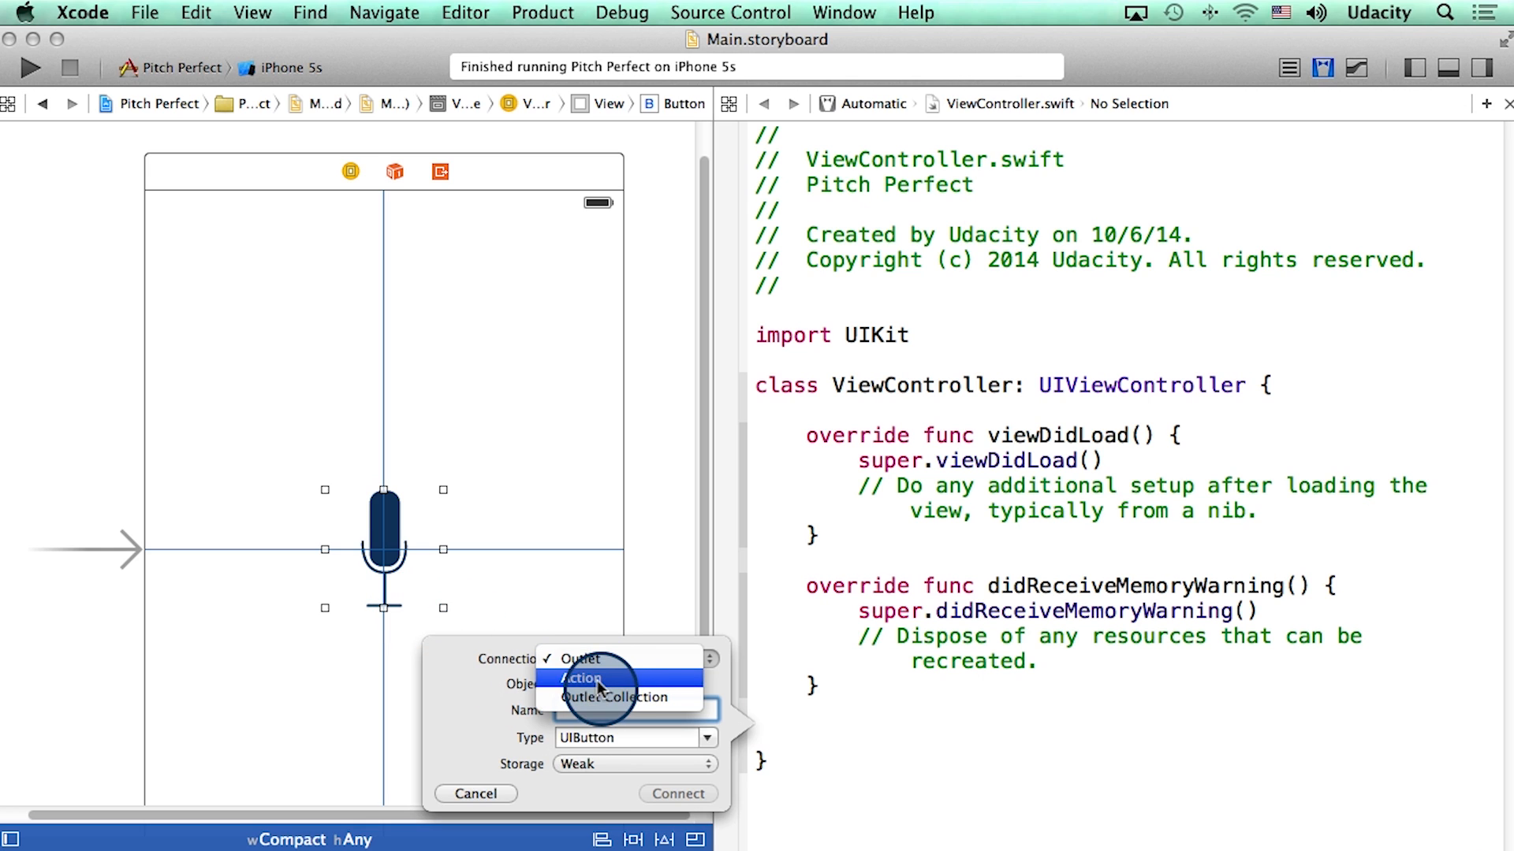
pyautogui.click(580, 678)
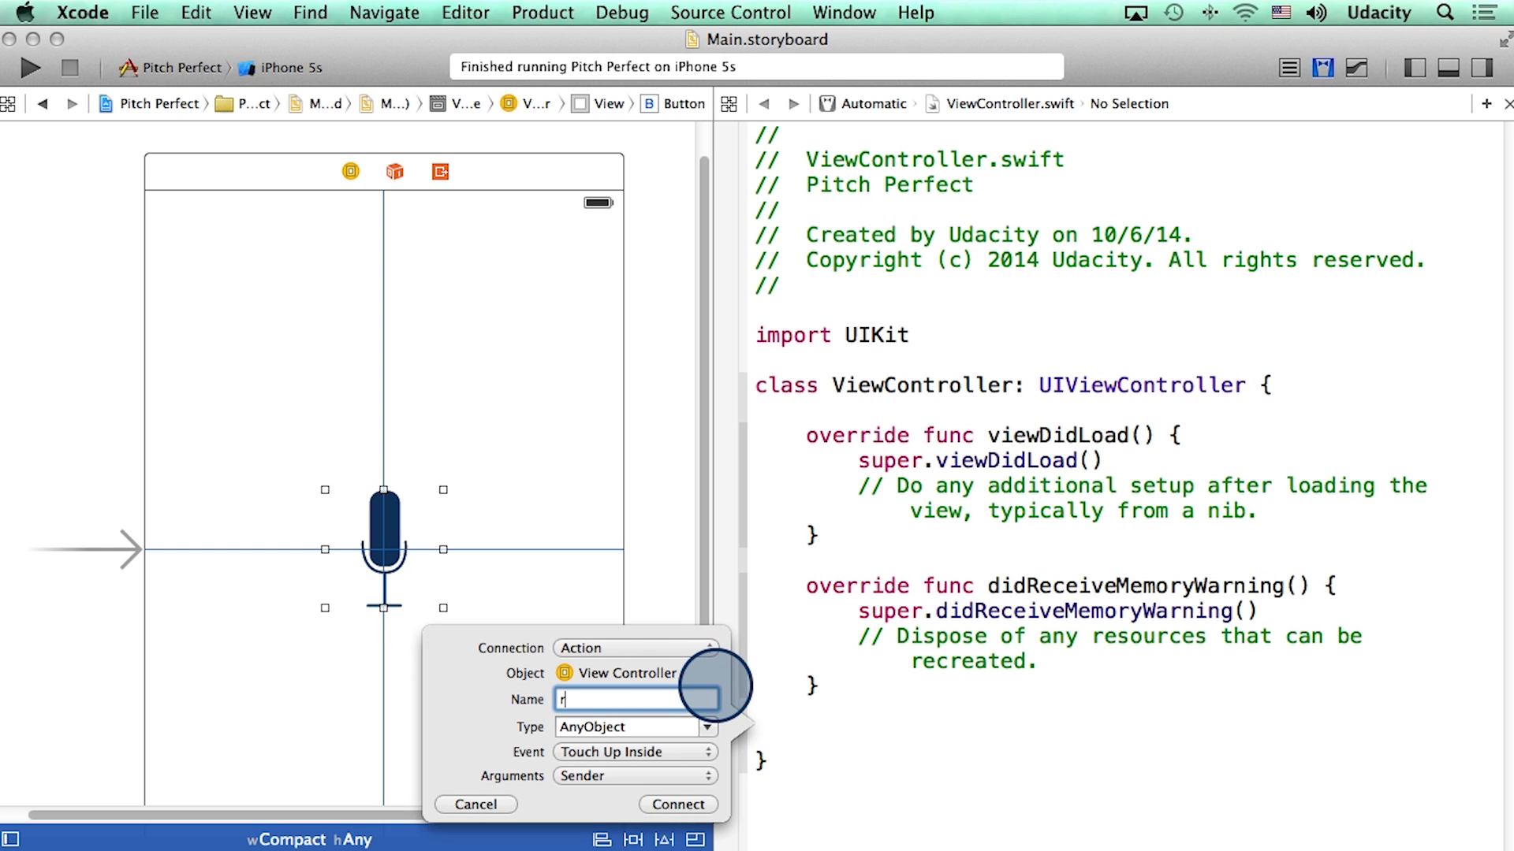
pyautogui.write('ecord')
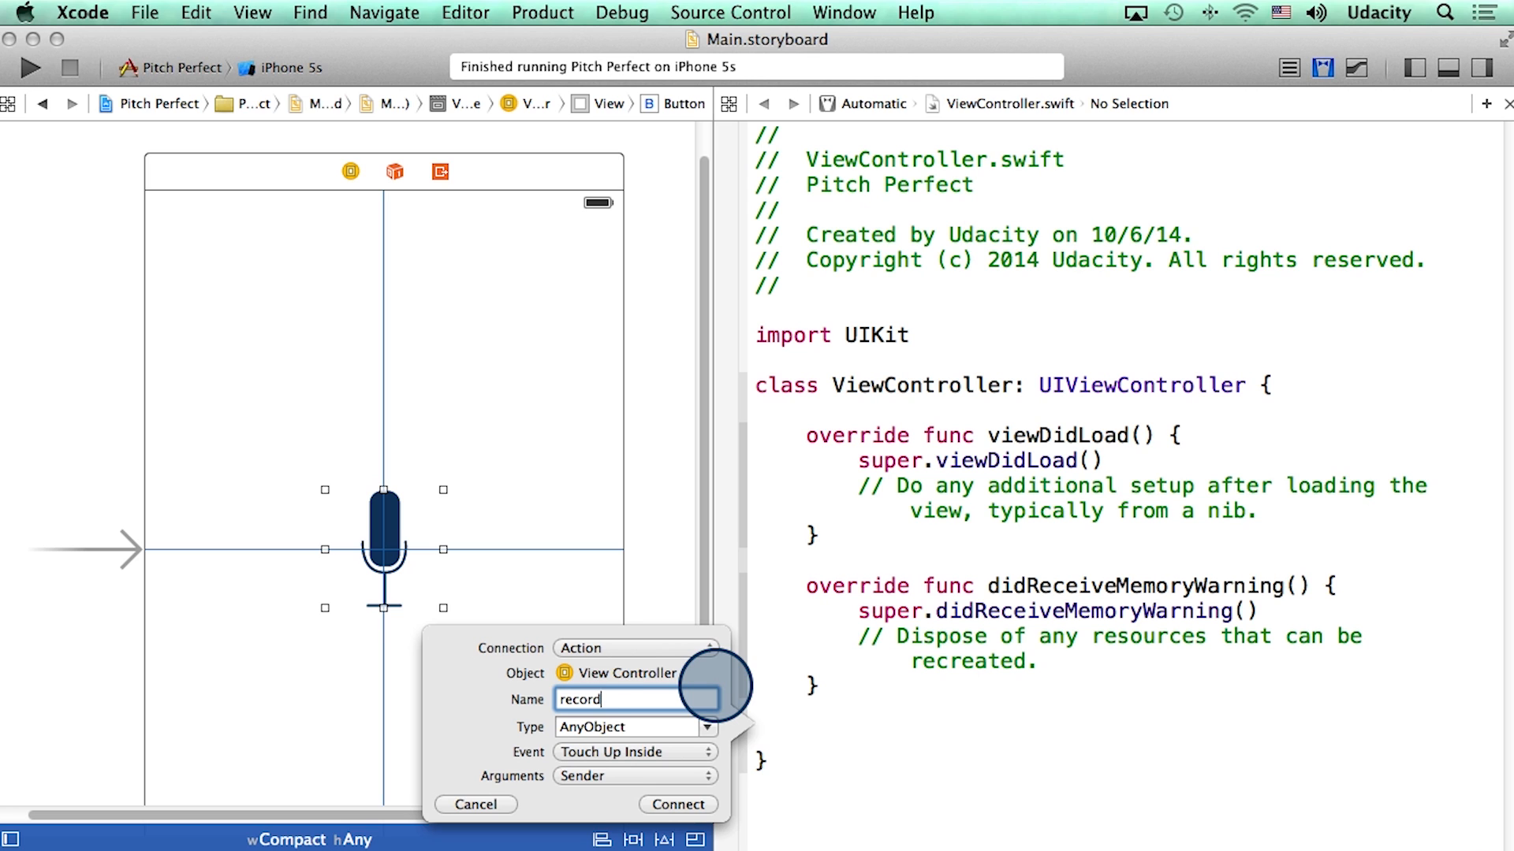
pyautogui.write('Audio')
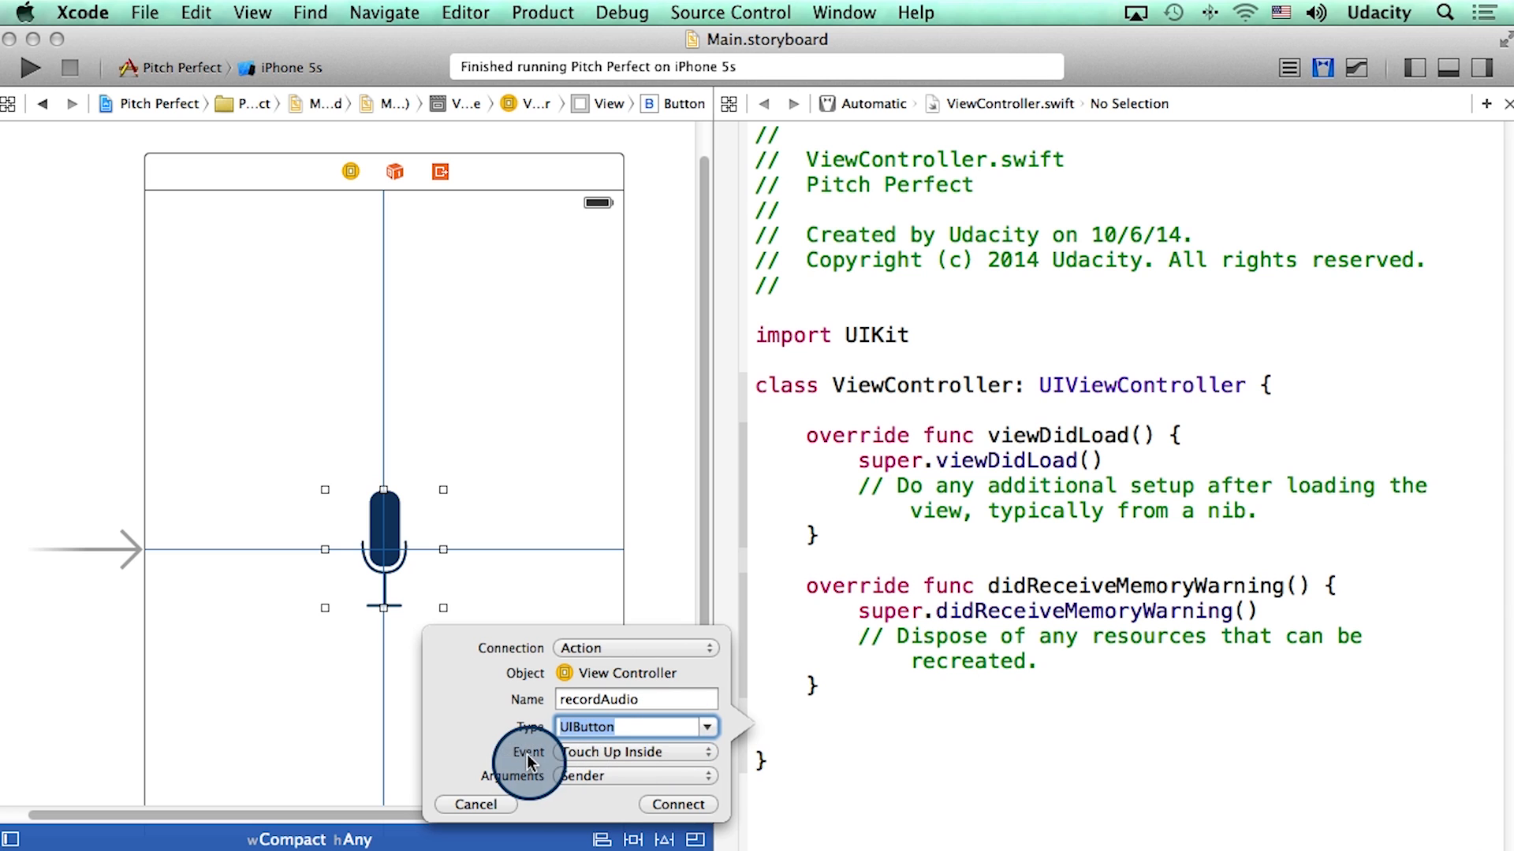
pyautogui.click(637, 752)
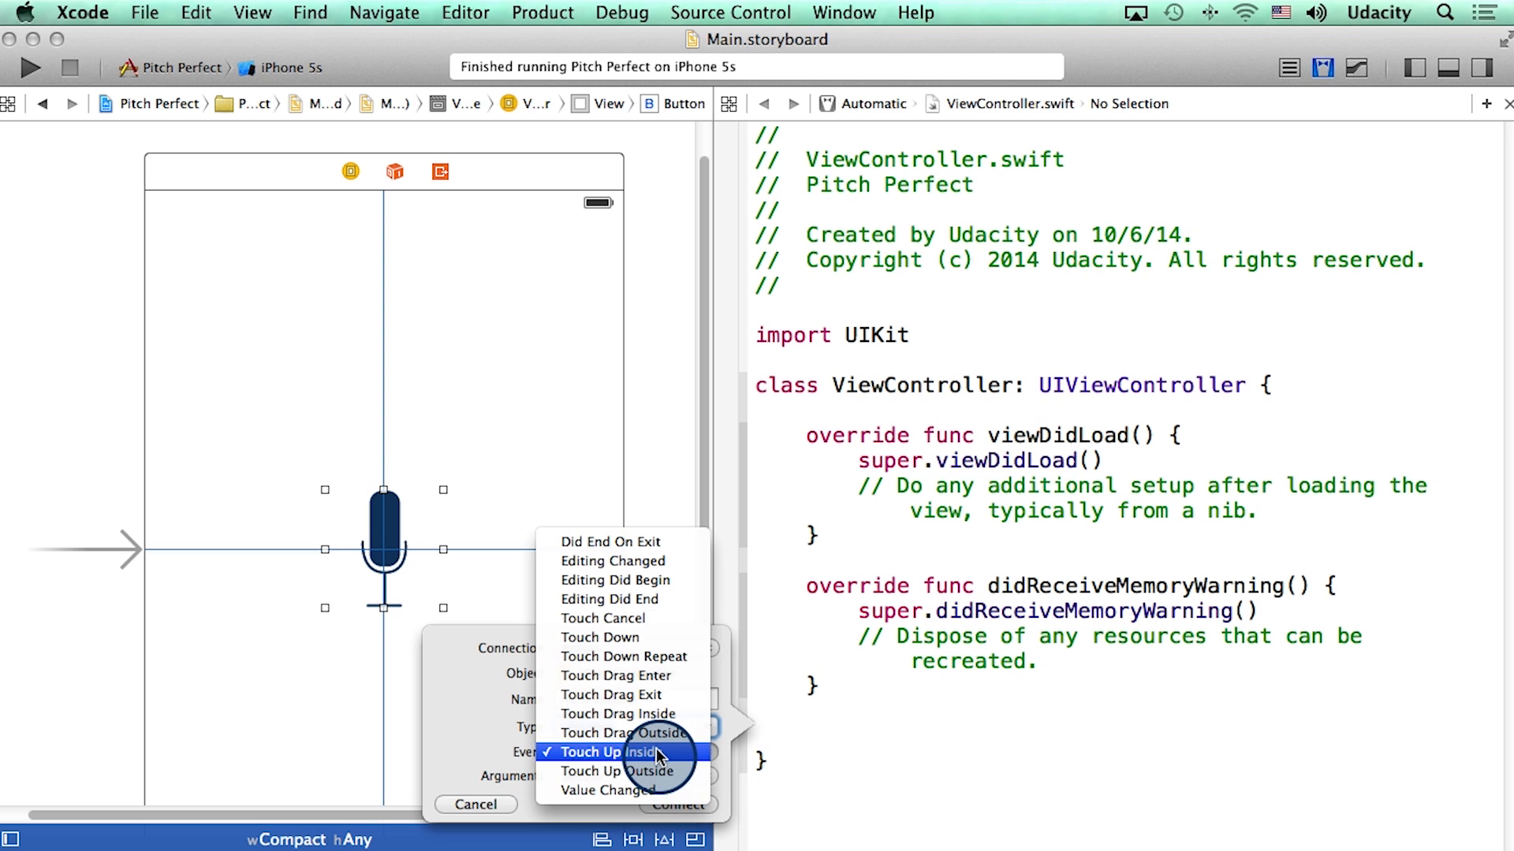
pyautogui.click(612, 751)
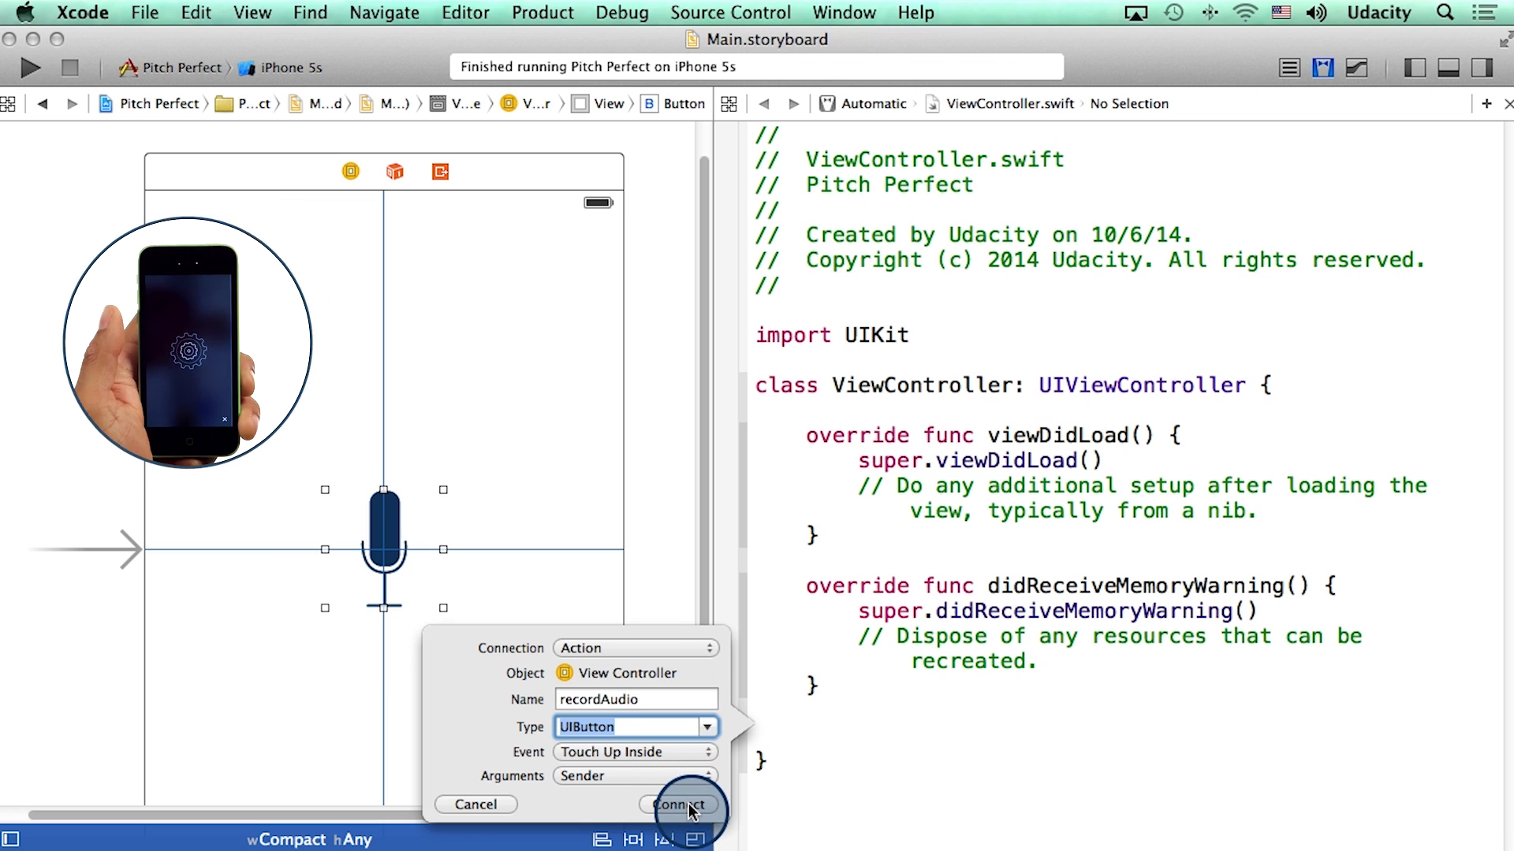
pyautogui.click(675, 804)
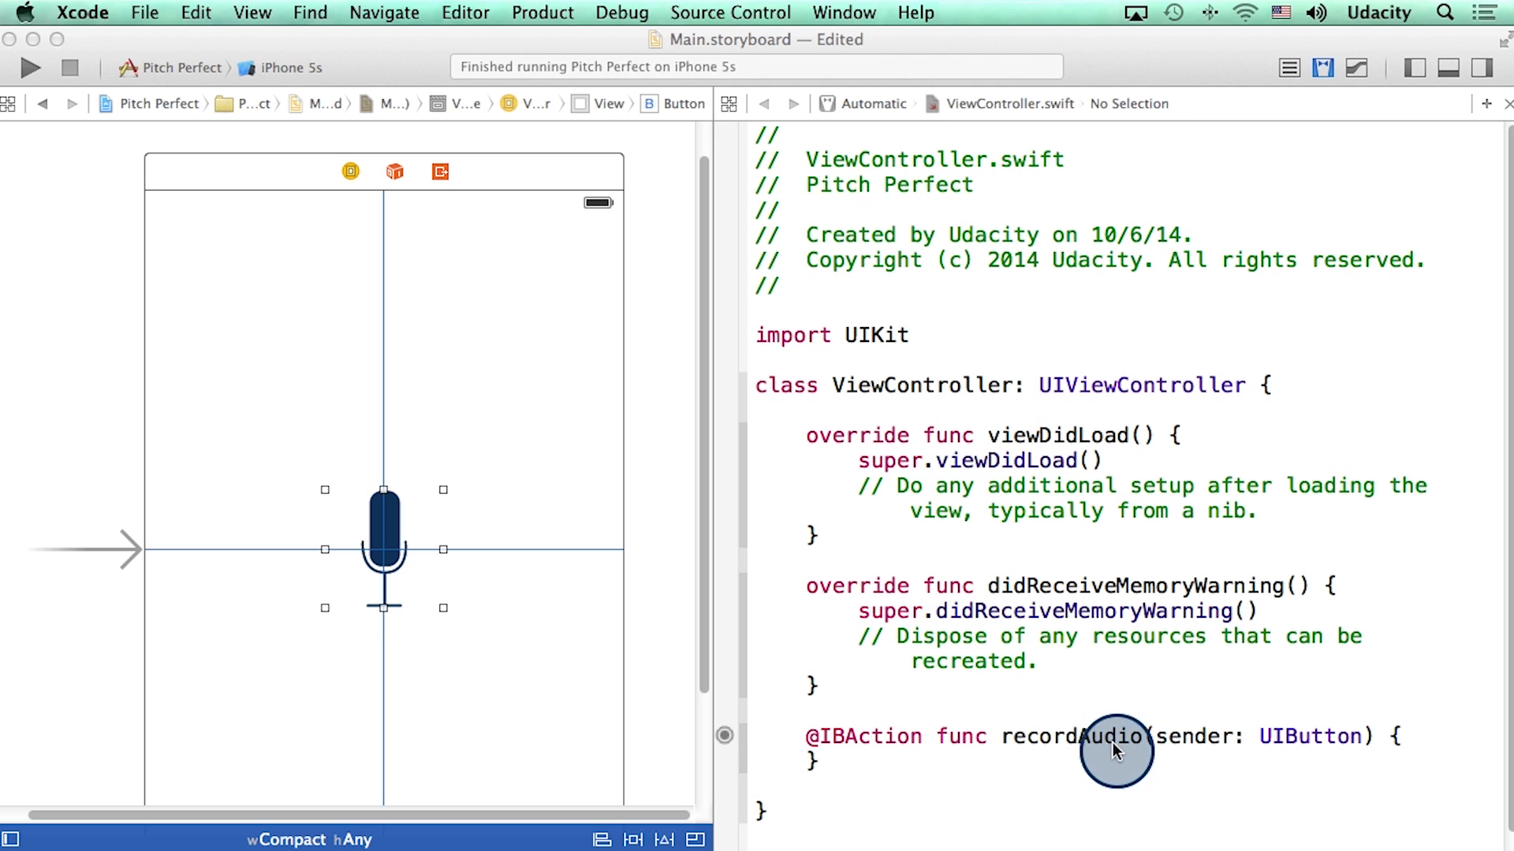
pyautogui.moveTo(1126, 777)
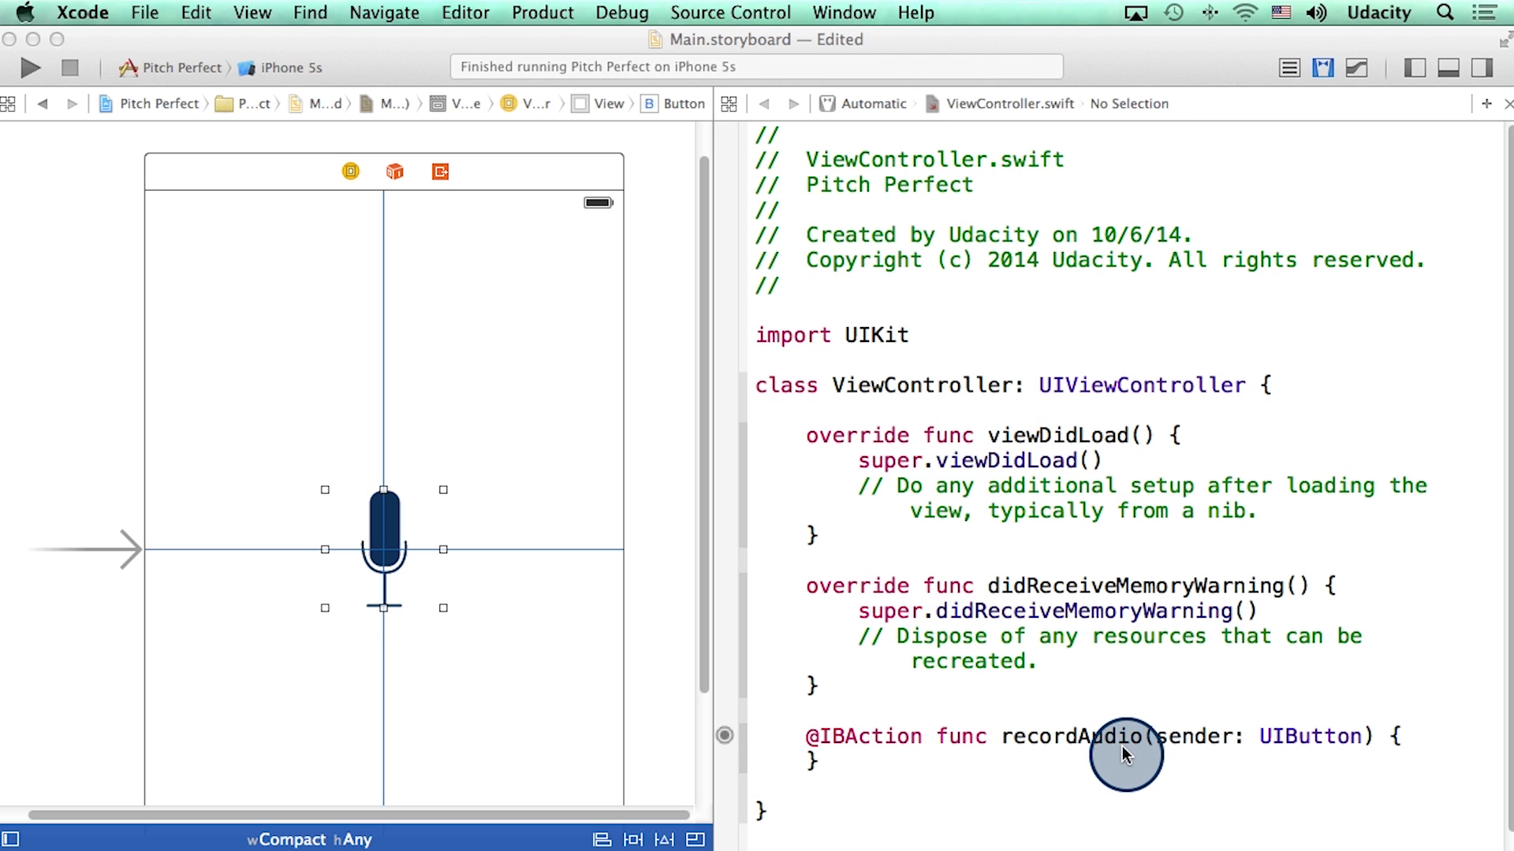
pyautogui.moveTo(1127, 751)
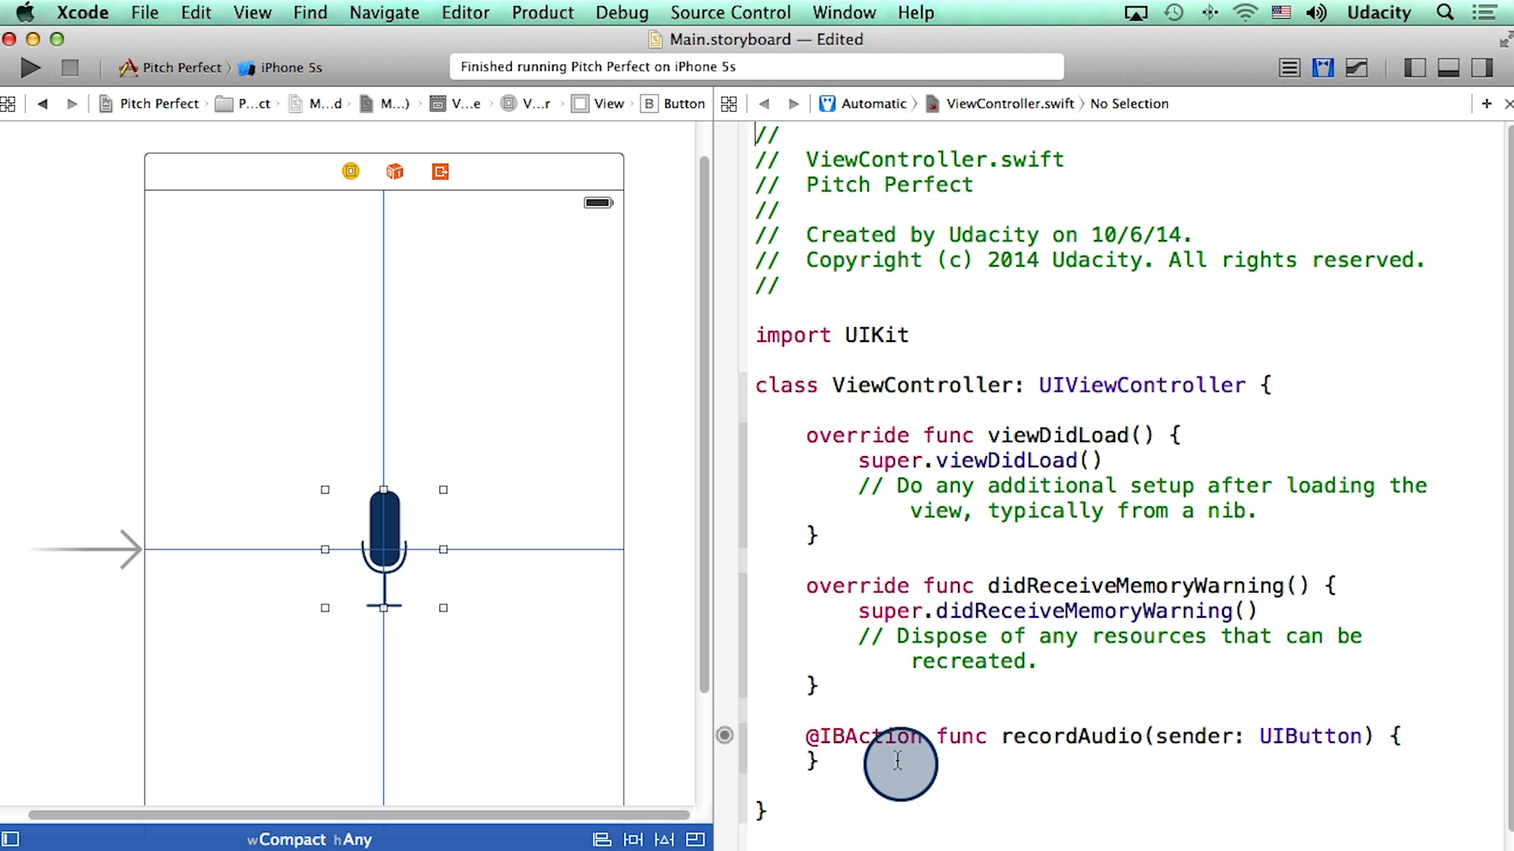
pyautogui.moveTo(1056, 757)
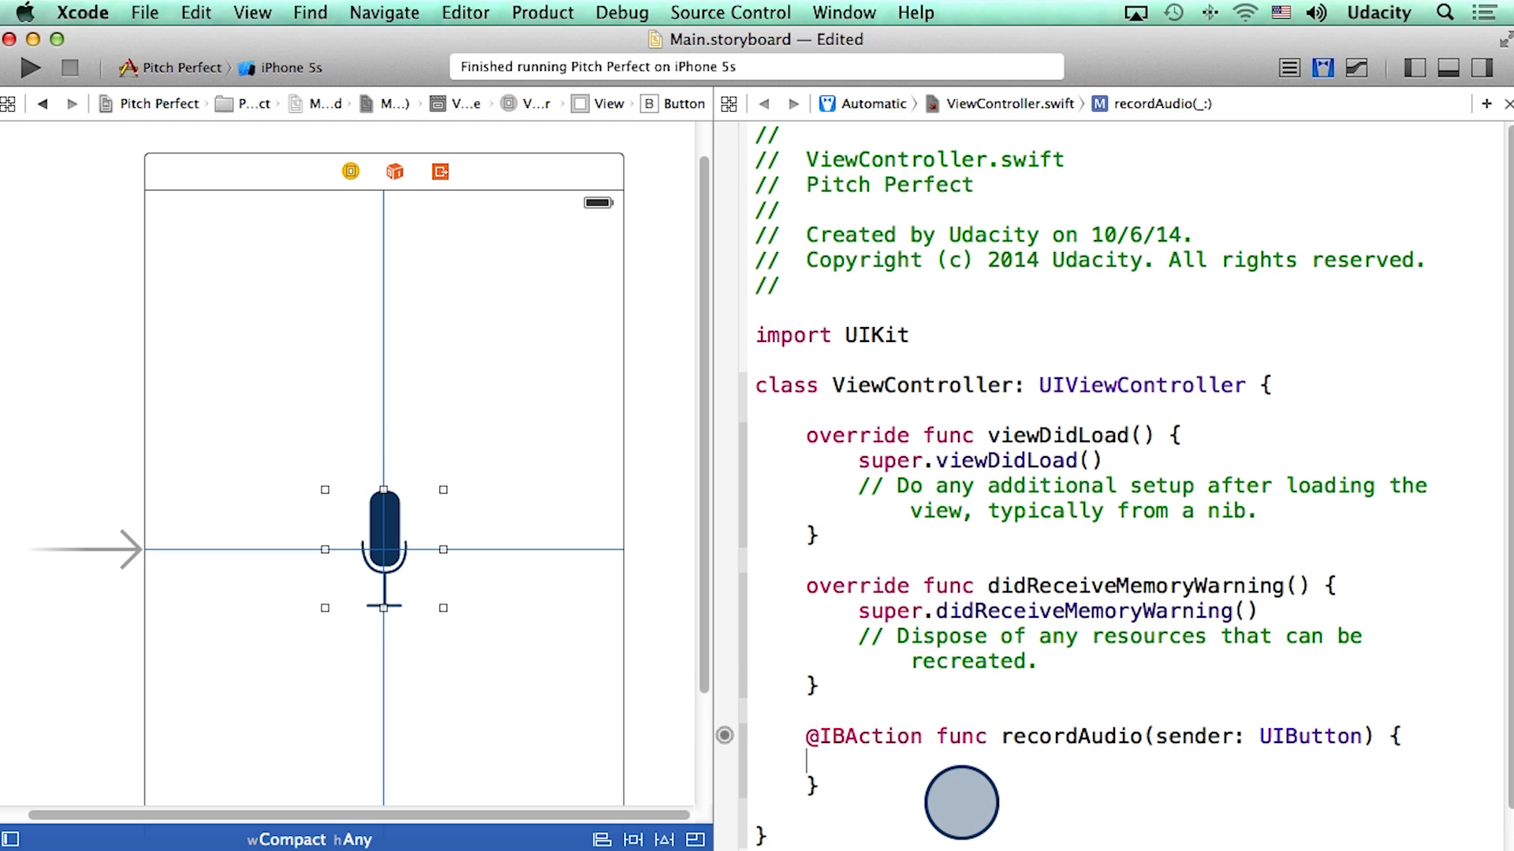
# - Write TODO comments for showing "recording in progress" text and recording the voice, plus println("in recordAudio")
pyautogui.write('//TOD')
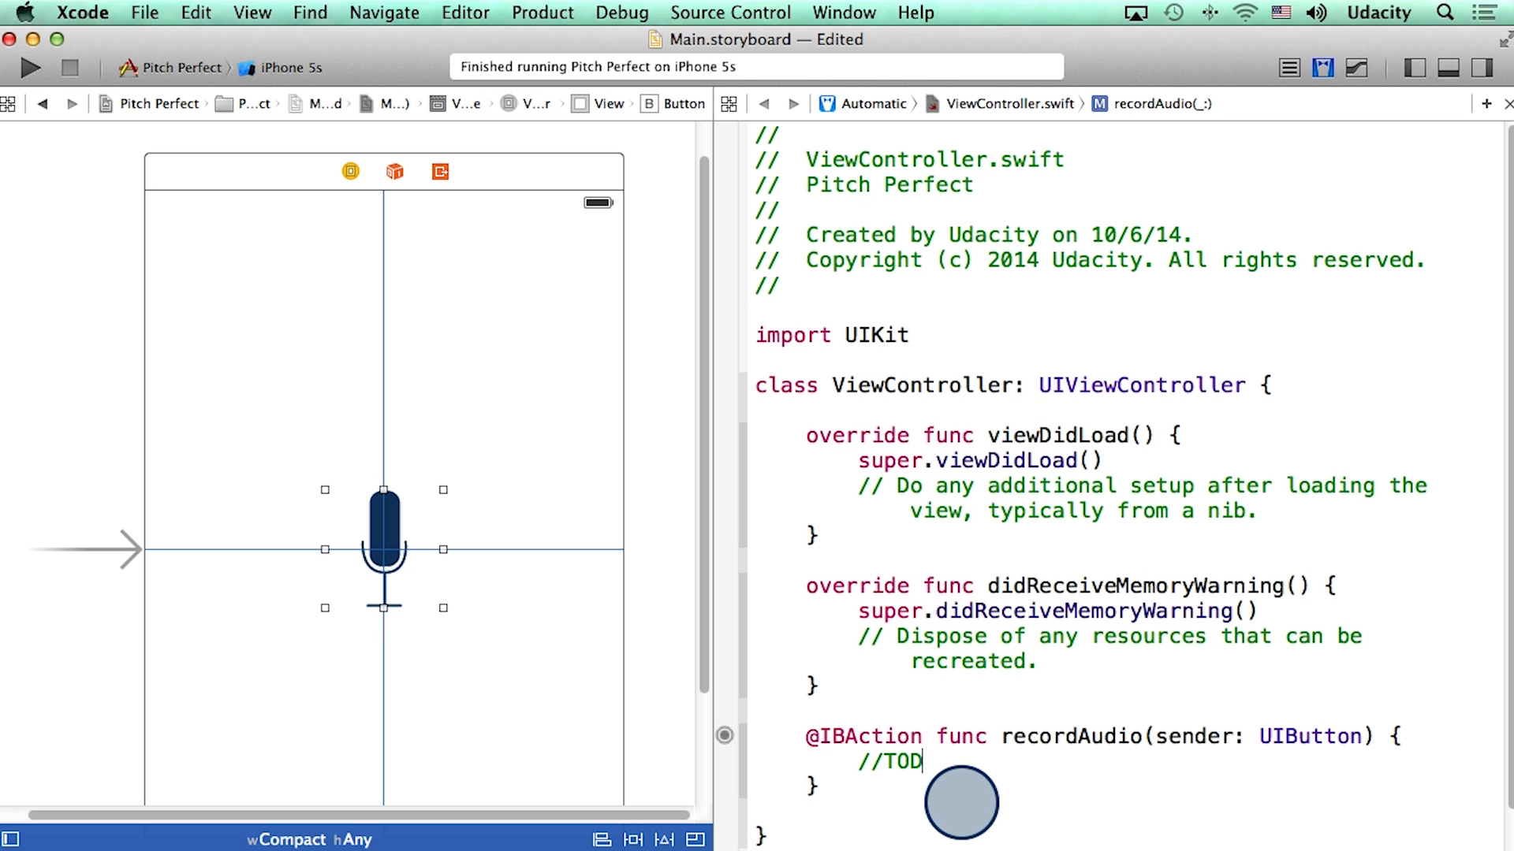
pyautogui.write('O: Show')
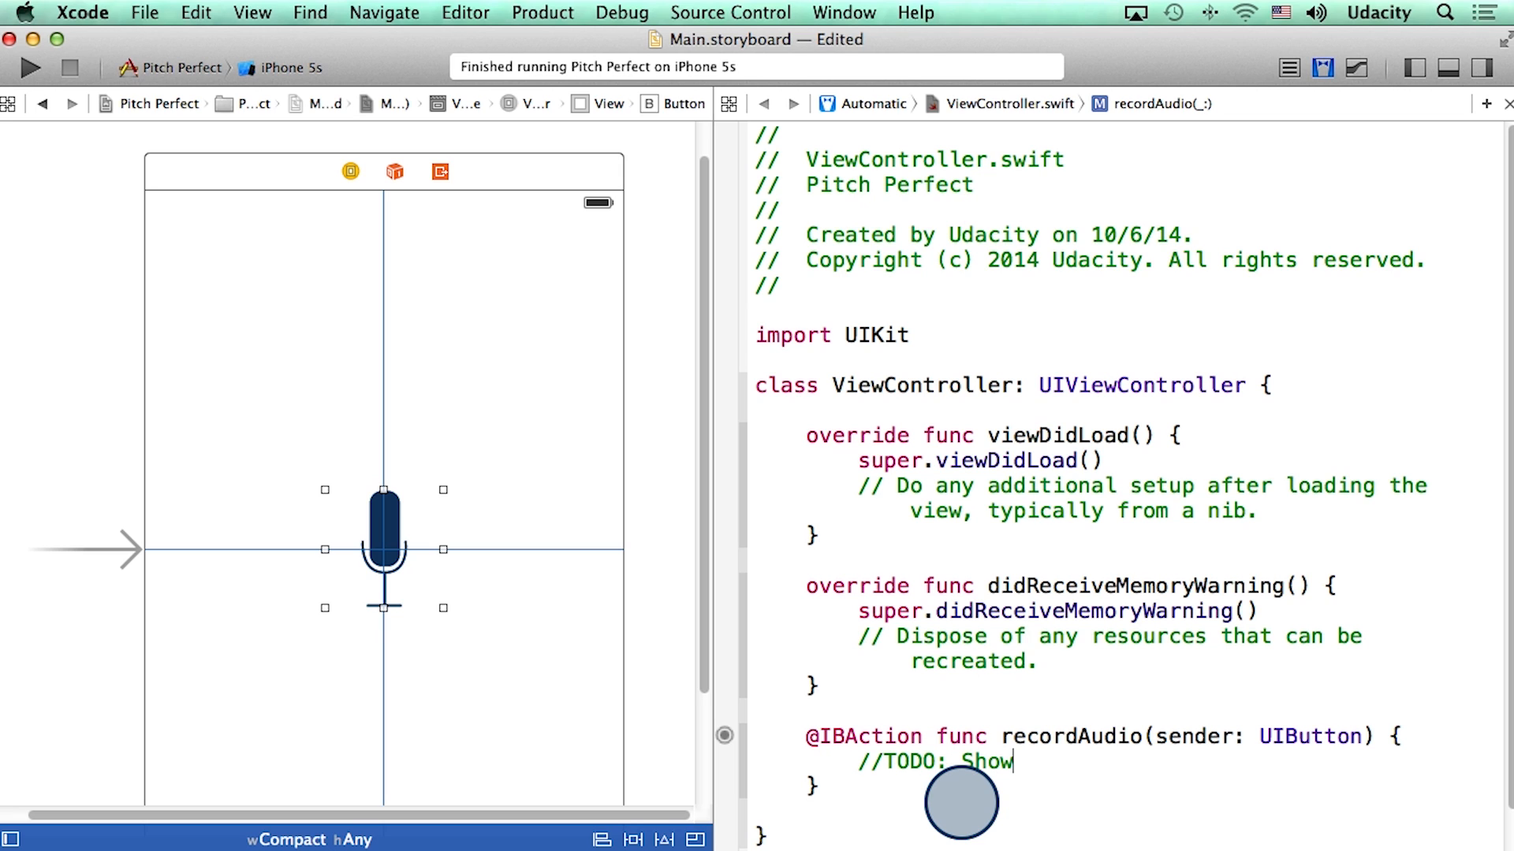
pyautogui.write('text "re')
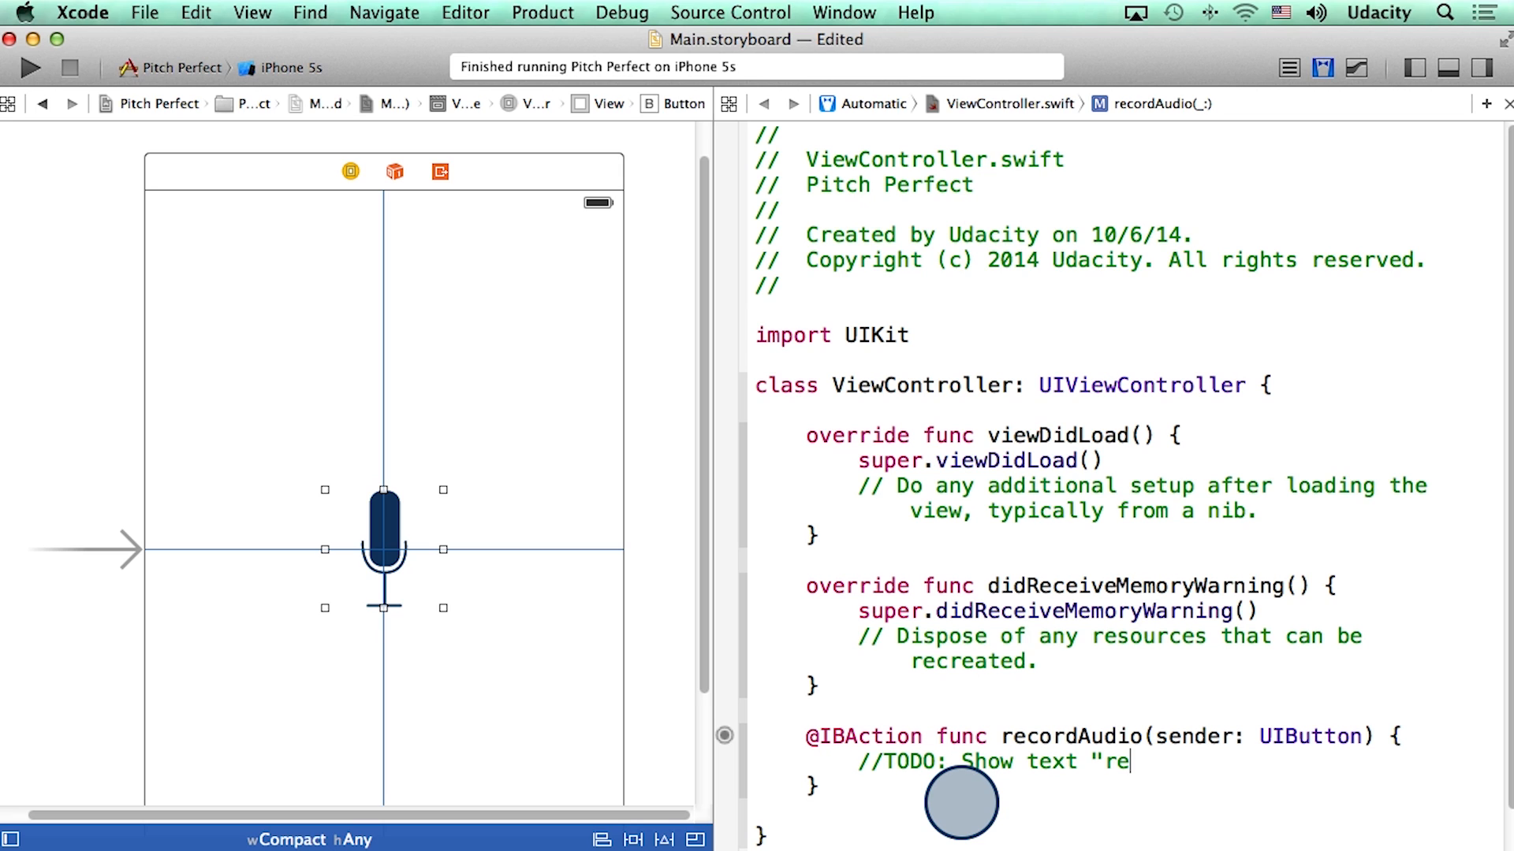
pyautogui.write('cording in progress"')
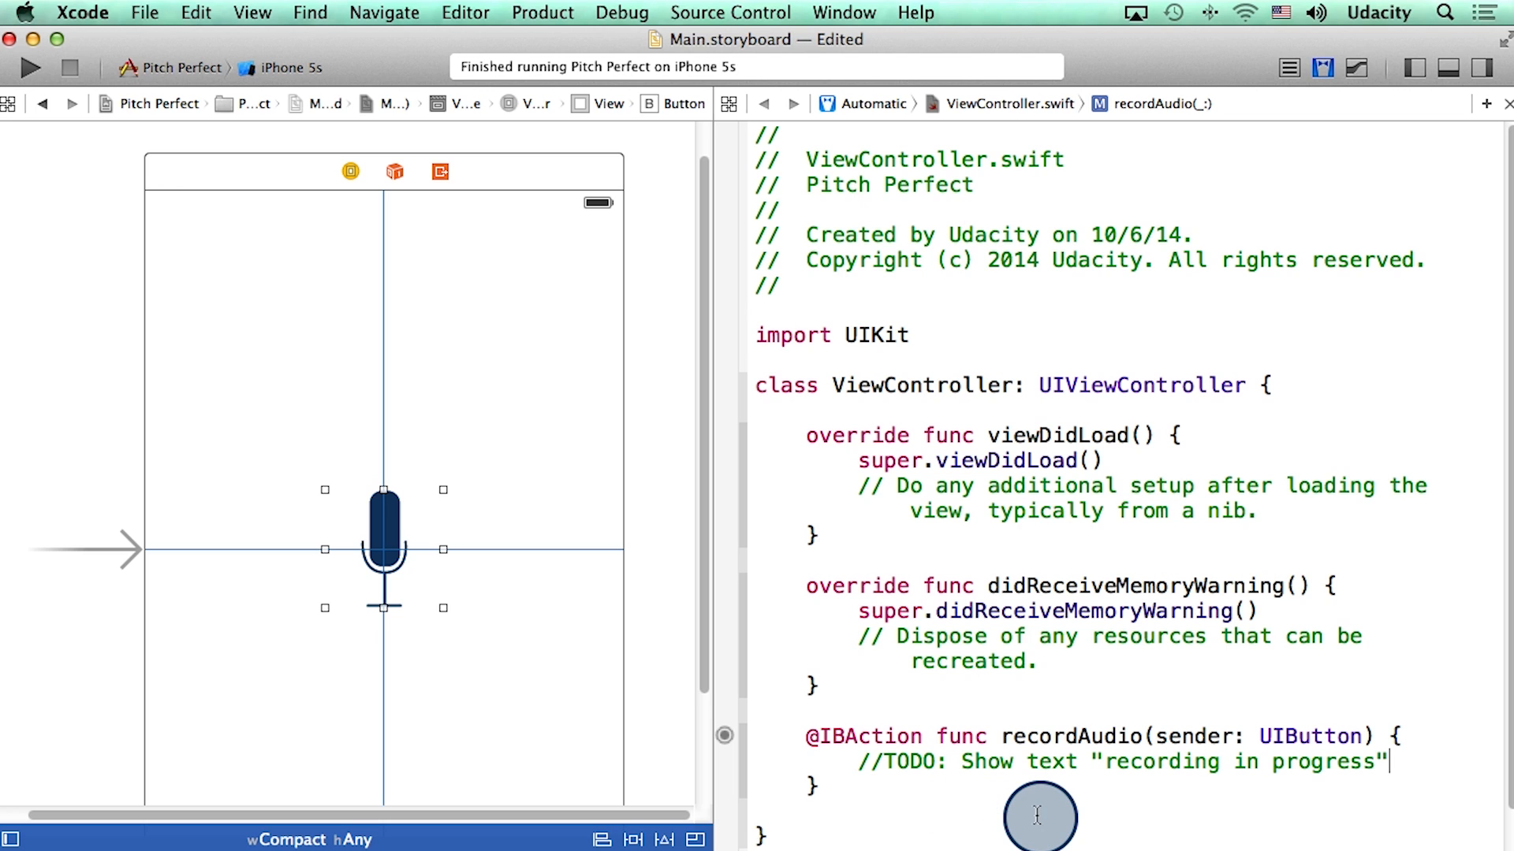
pyautogui.write('//TODO')
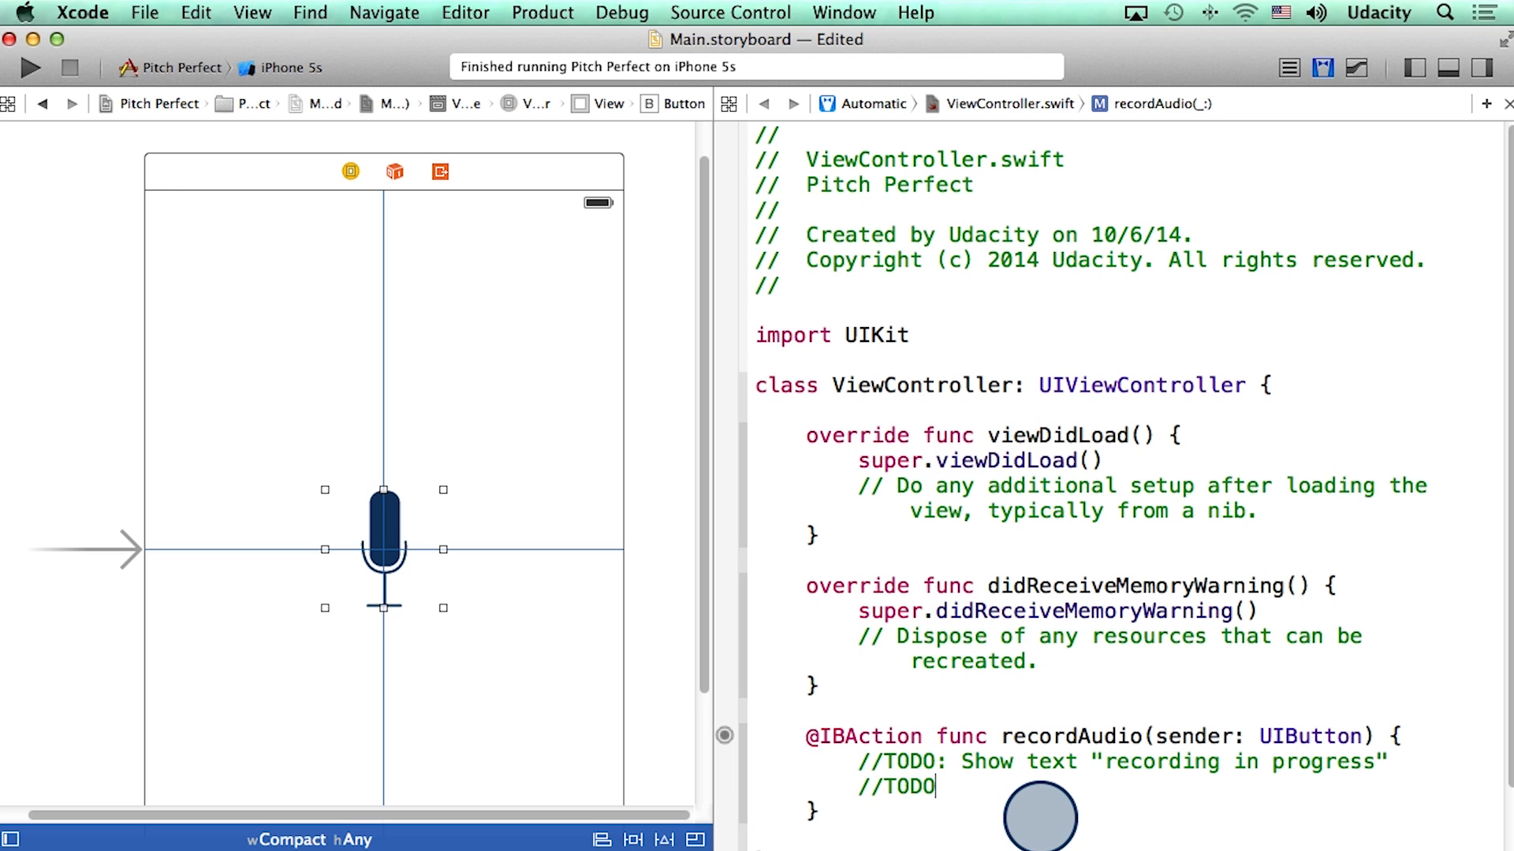
pyautogui.write("Record the user's voice")
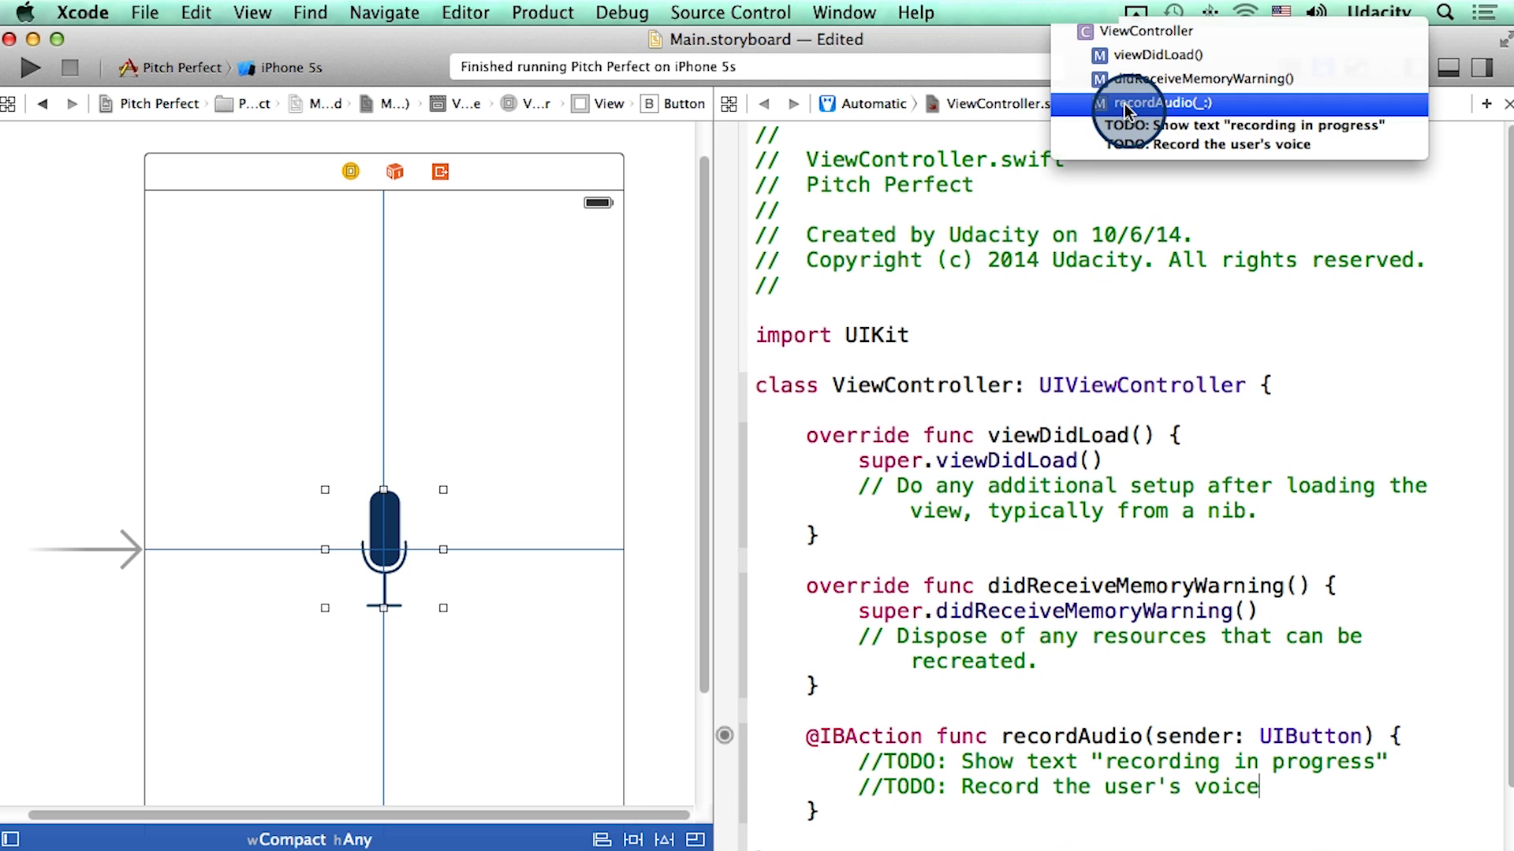
pyautogui.moveTo(1161, 152)
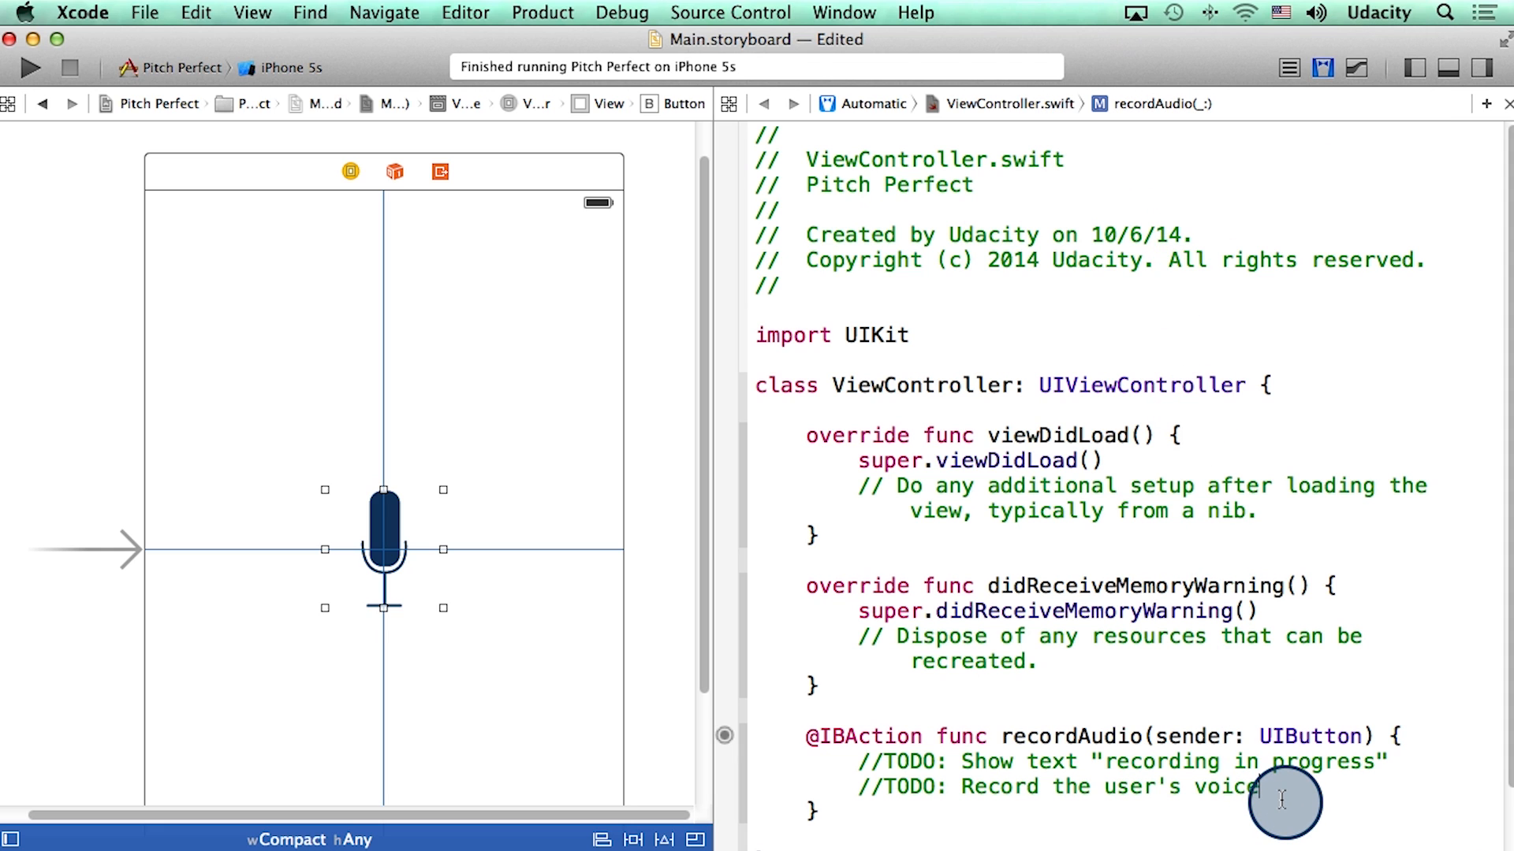
pyautogui.write('println("in recordAudio")')
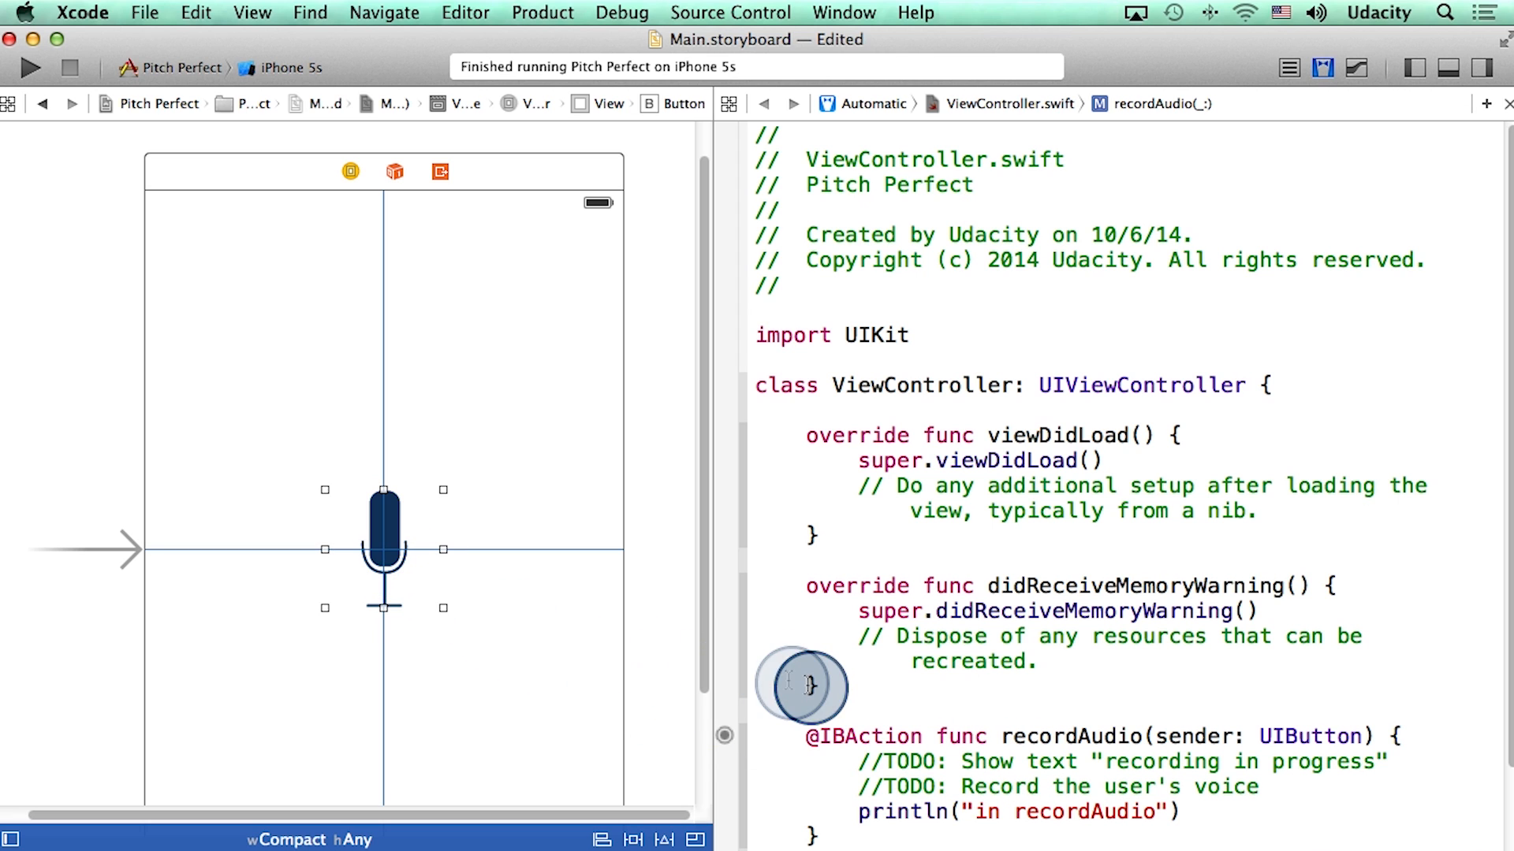
# - Build and run Pitch Perfect on the iPhone 5s simulator
pyautogui.click(25, 66)
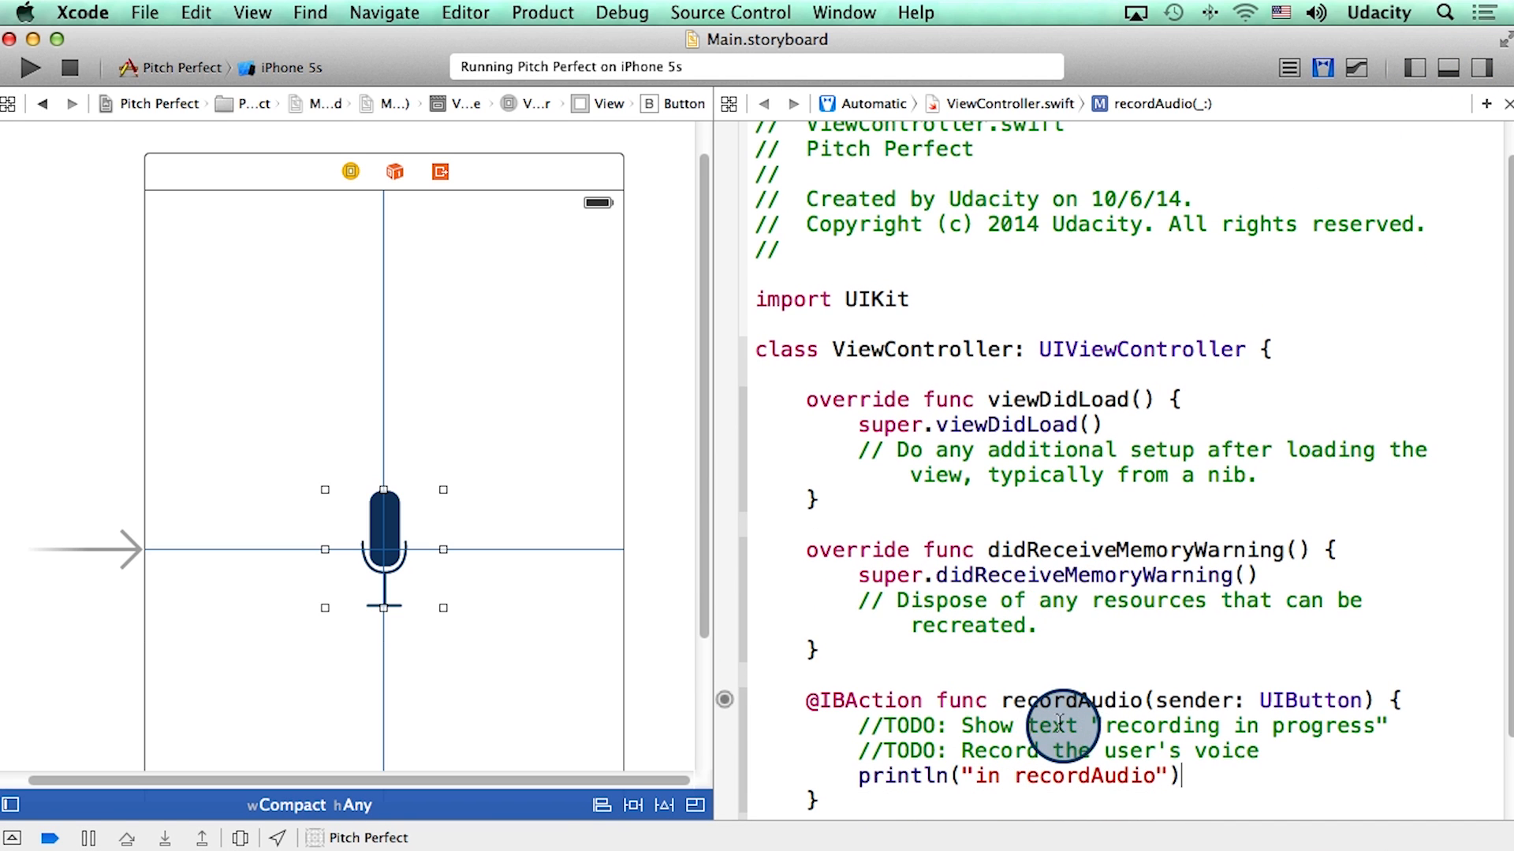
pyautogui.moveTo(1383, 726)
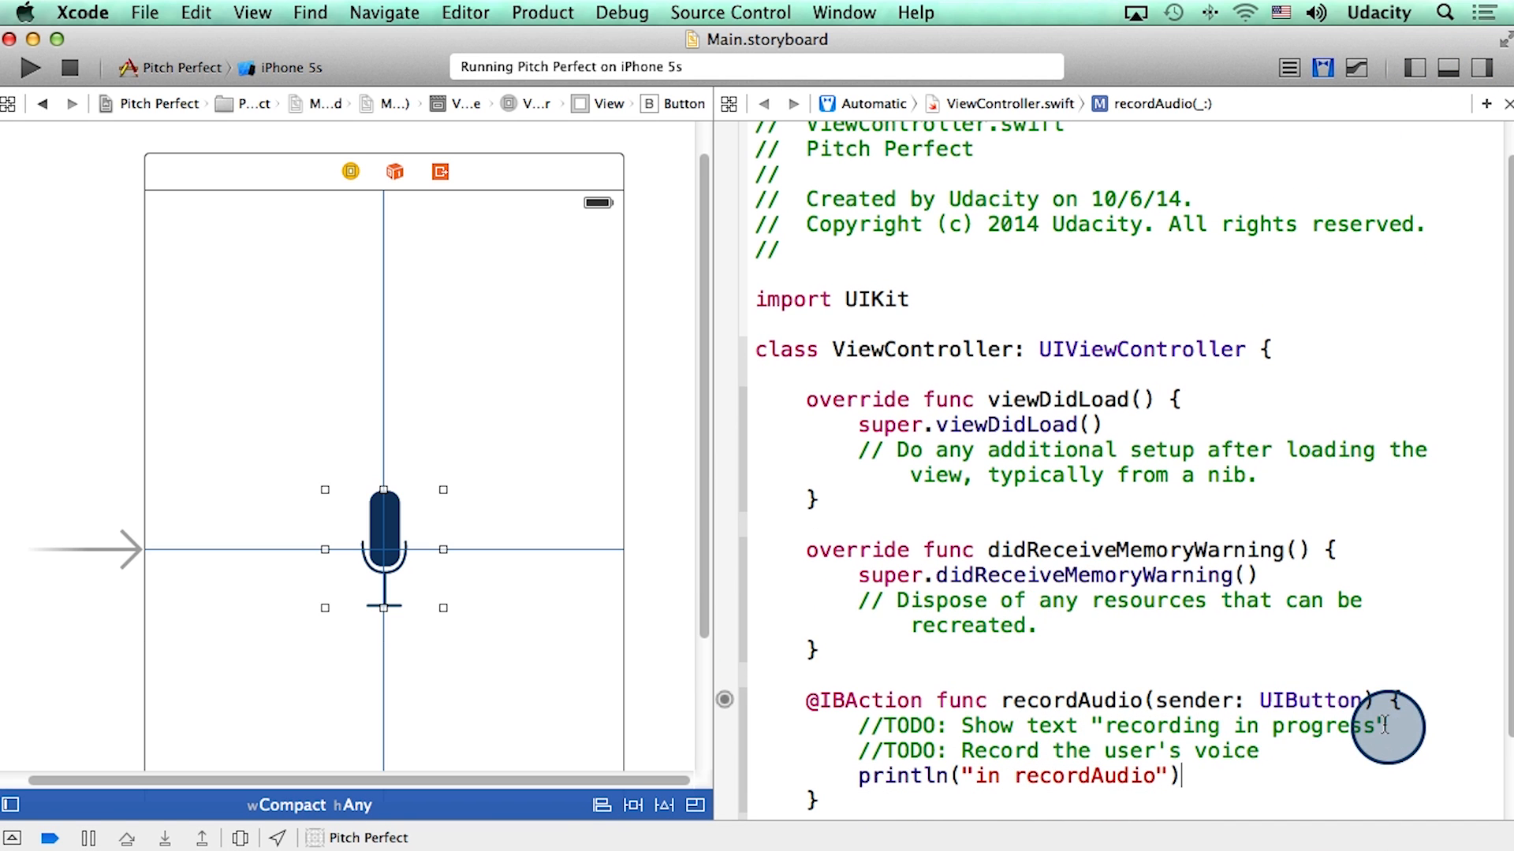